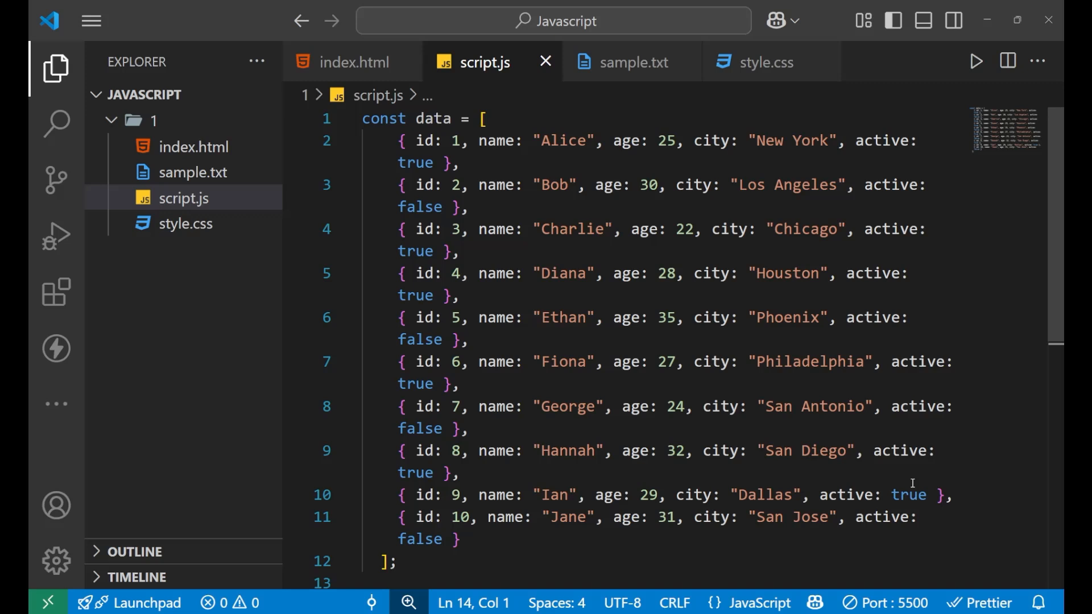
mouse_move(815, 313)
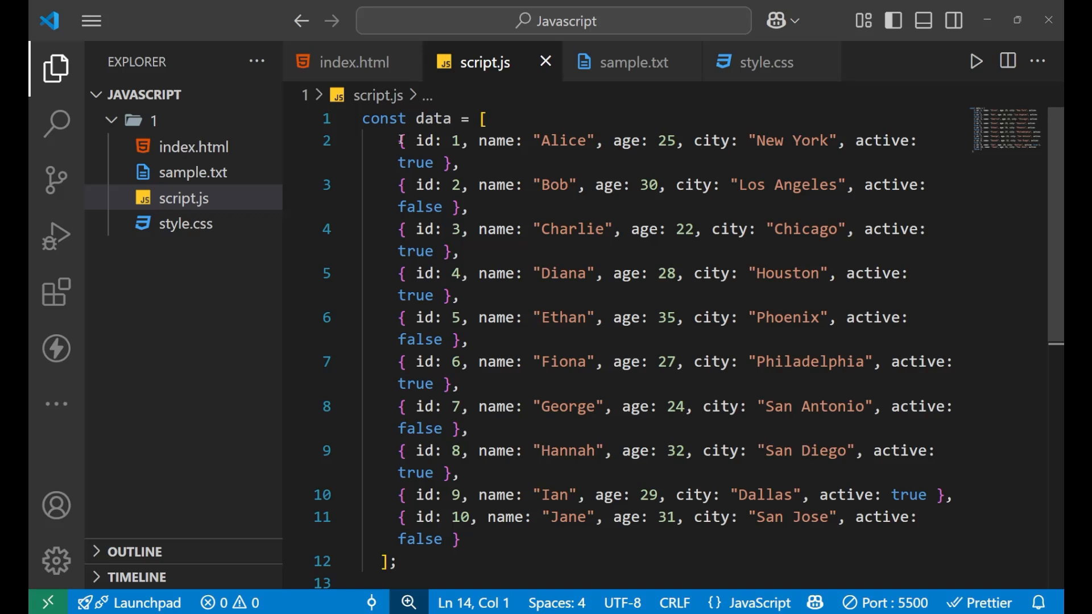
Step: Add console.log(data); below the ten-person data array in script.js
drag(399, 140, 452, 163)
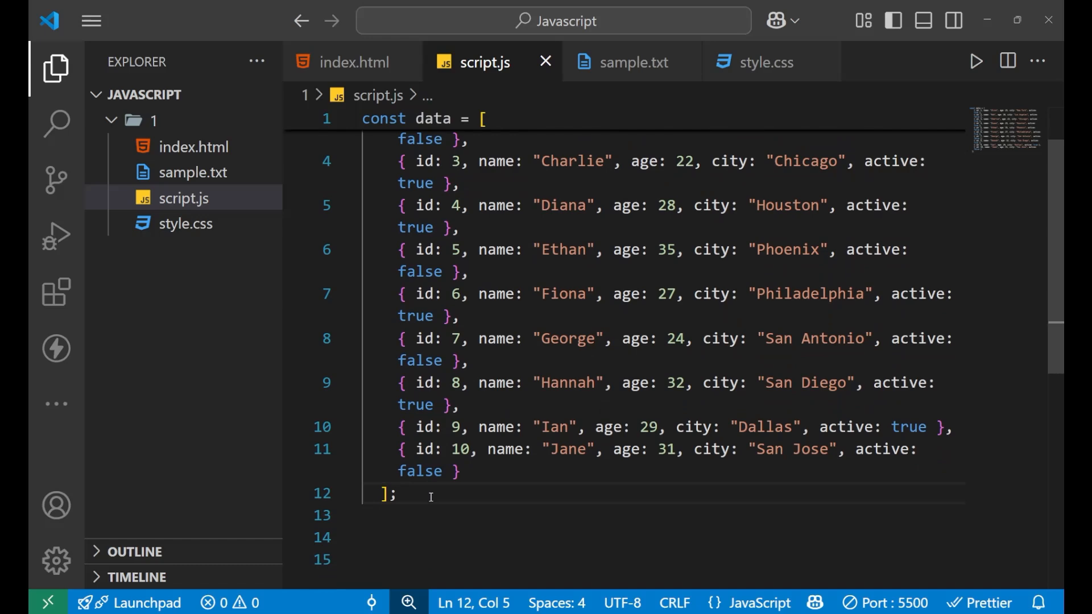
text(console.log(data)
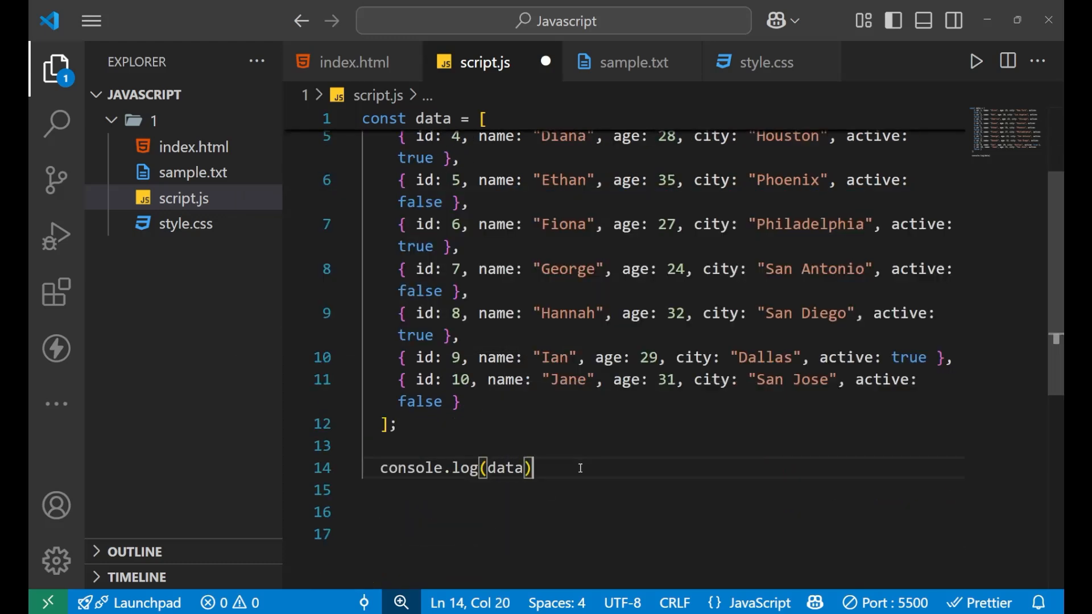
text(;)
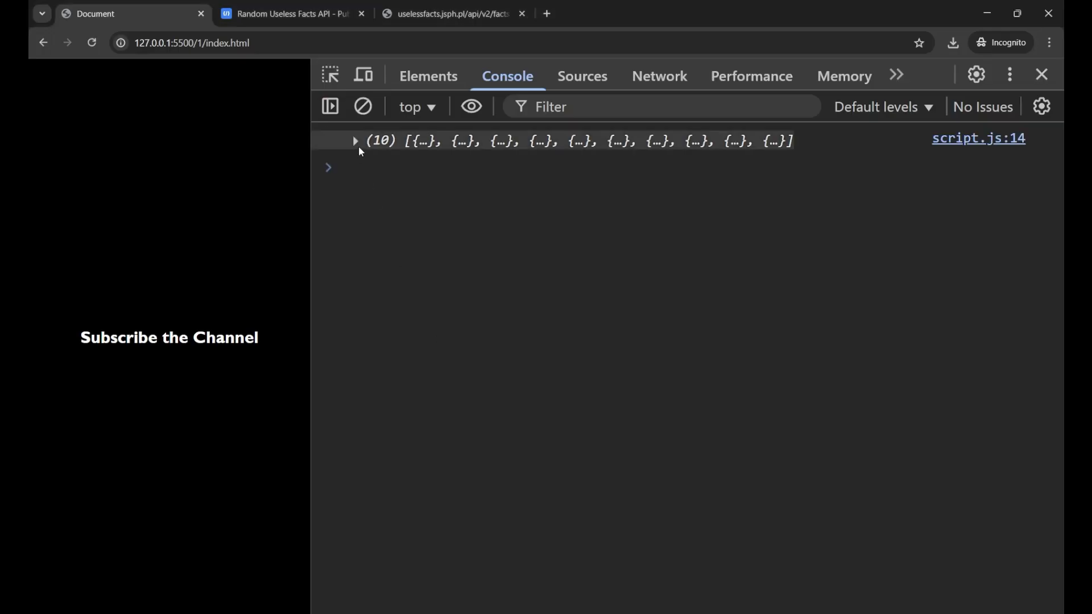
Step: Expand the logged Array(10), then open entries 4 (Ethan), 0 (Alice) and 1 (Bob)
click(355, 140)
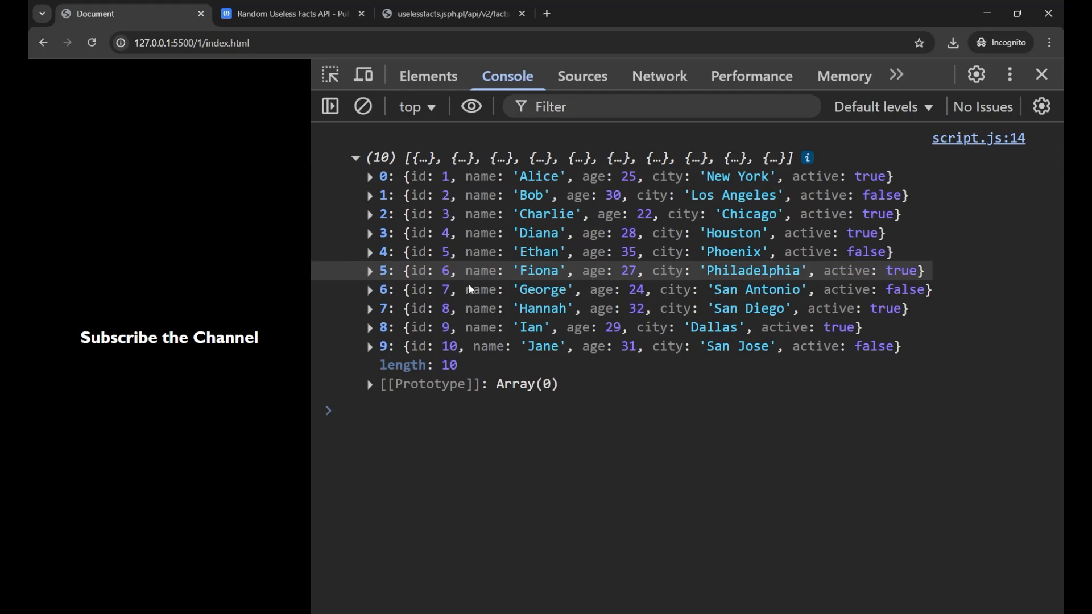
mouse_move(374, 264)
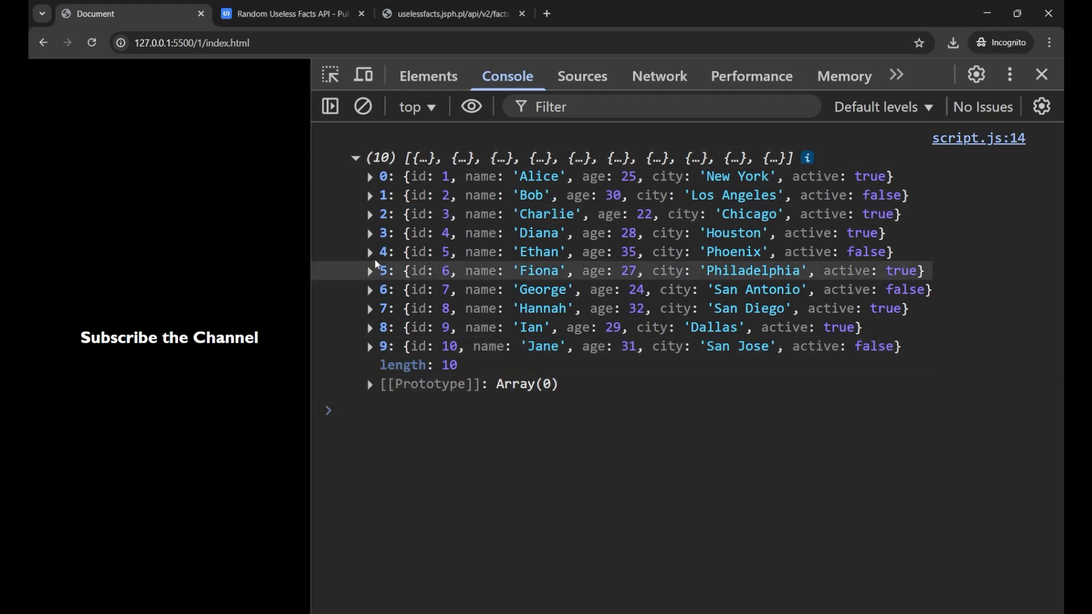
click(370, 252)
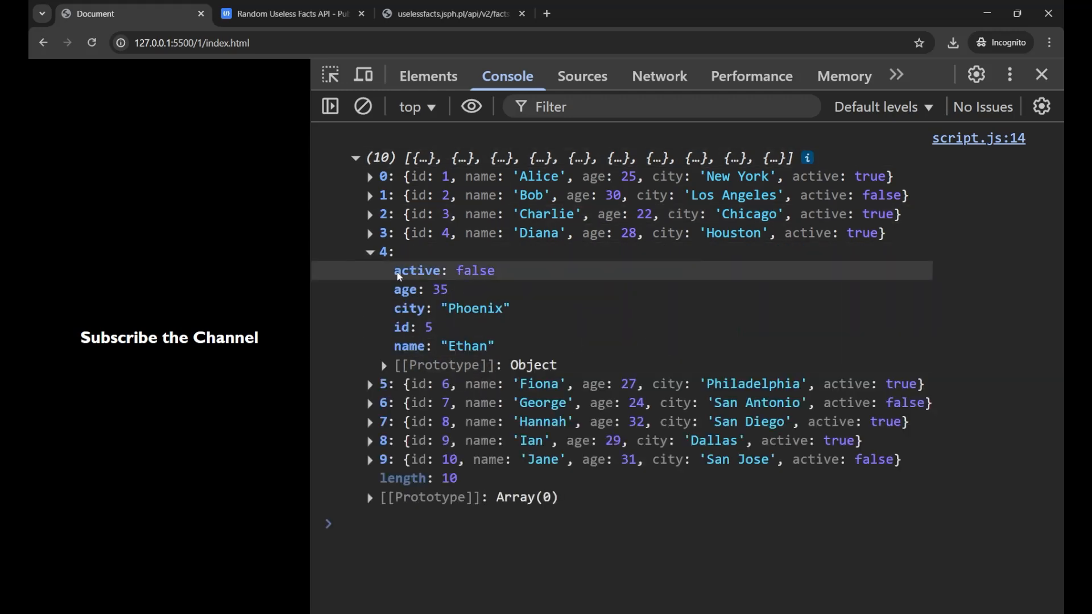
drag(394, 270, 494, 346)
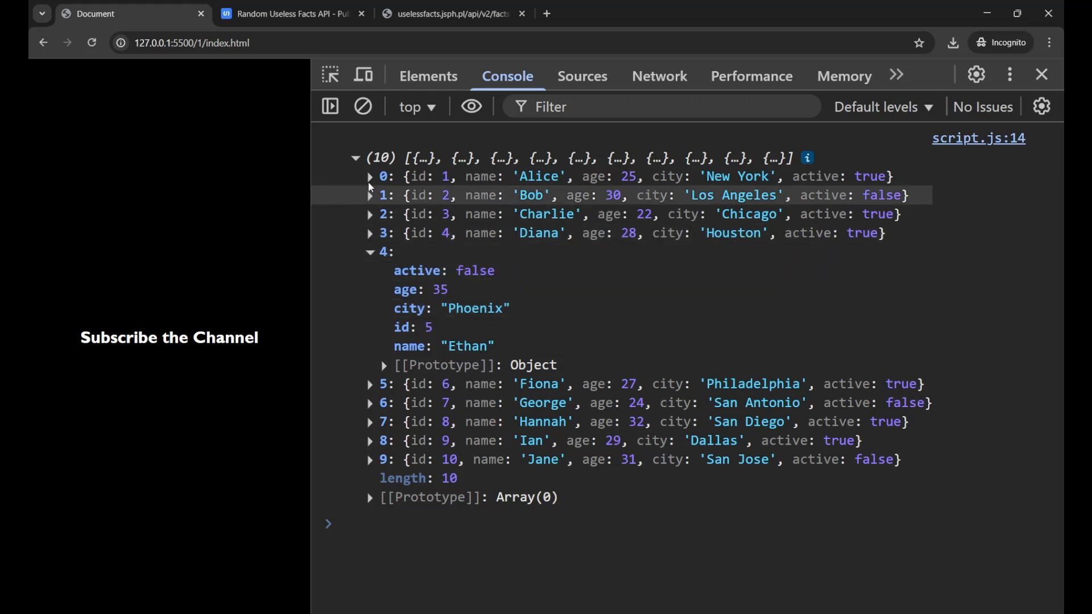
click(370, 176)
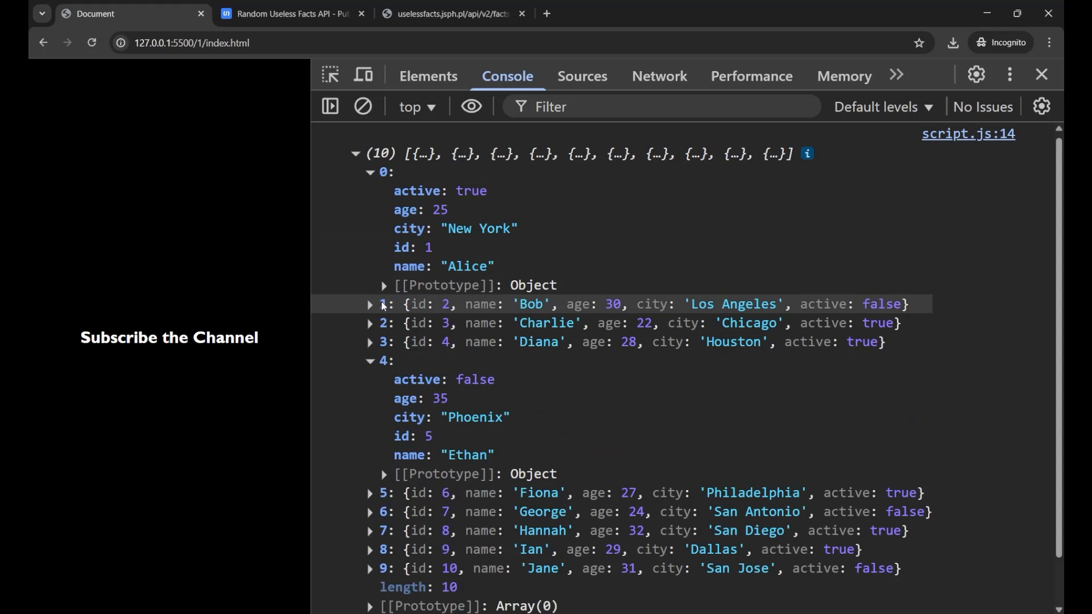
click(369, 304)
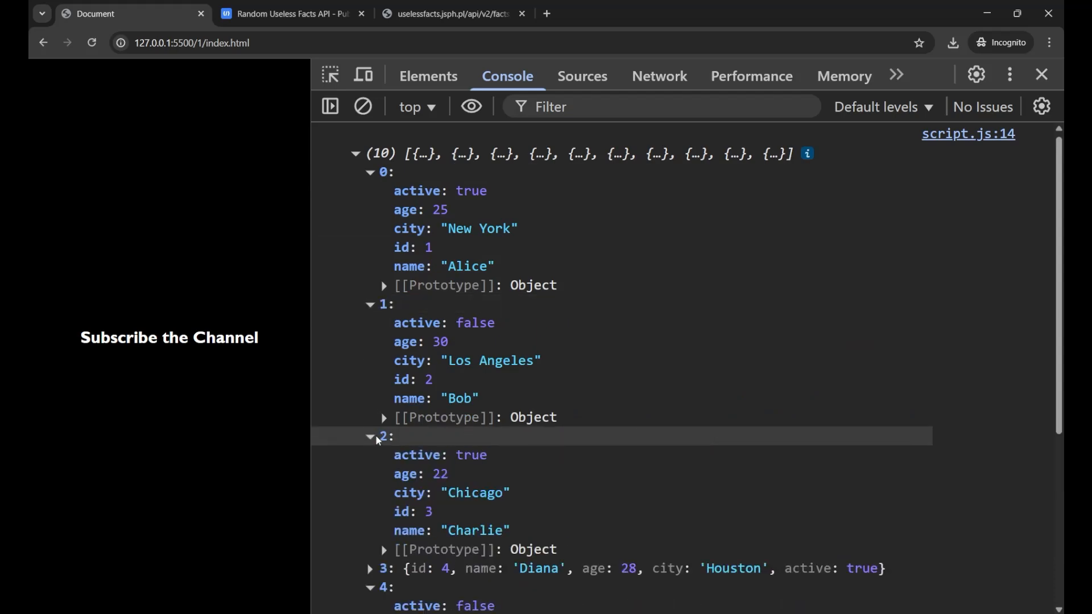
scroll(down, 3)
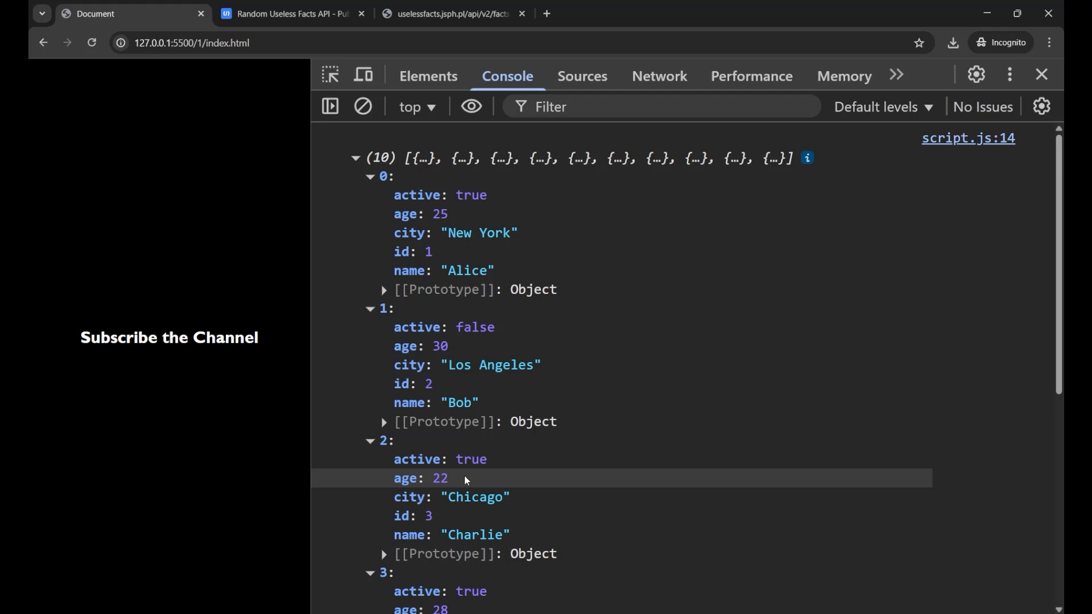
scroll(down, 3)
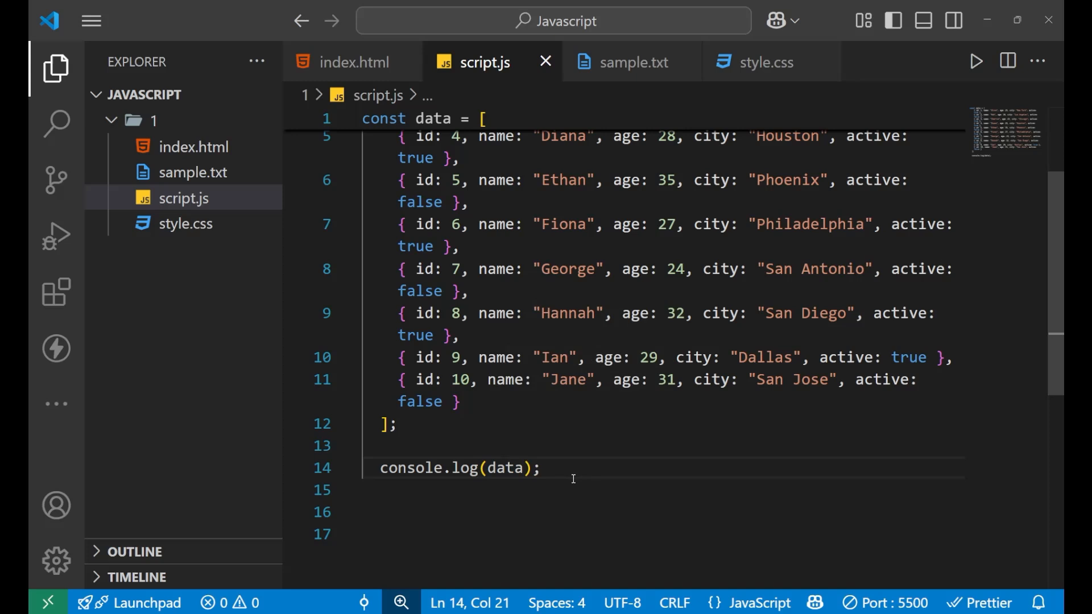
Step: Comment out console.log(data) and type console.table(data); on the next line
text(//)
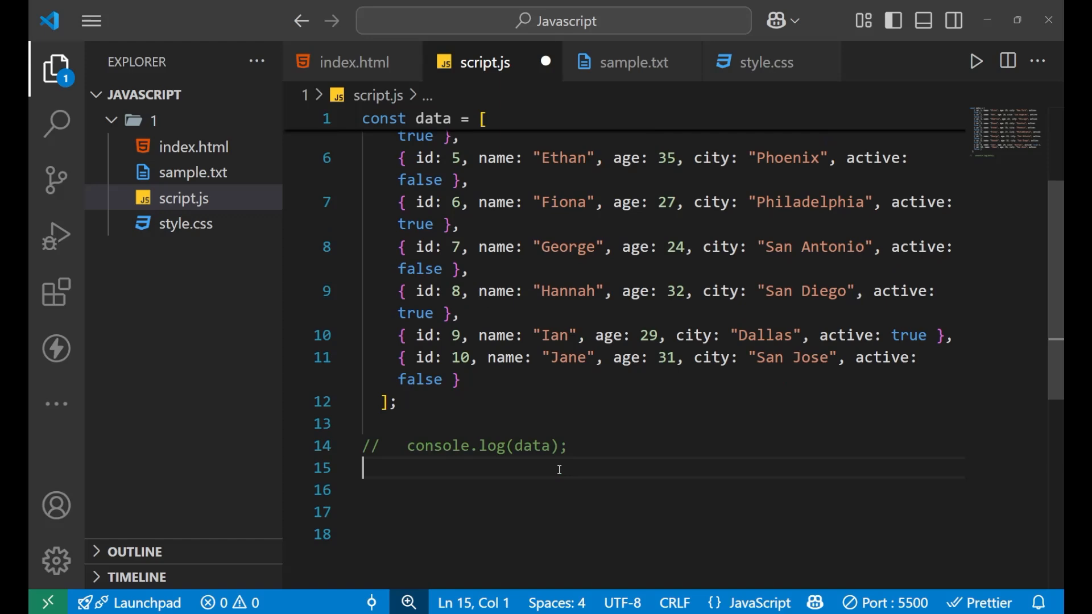
text(c)
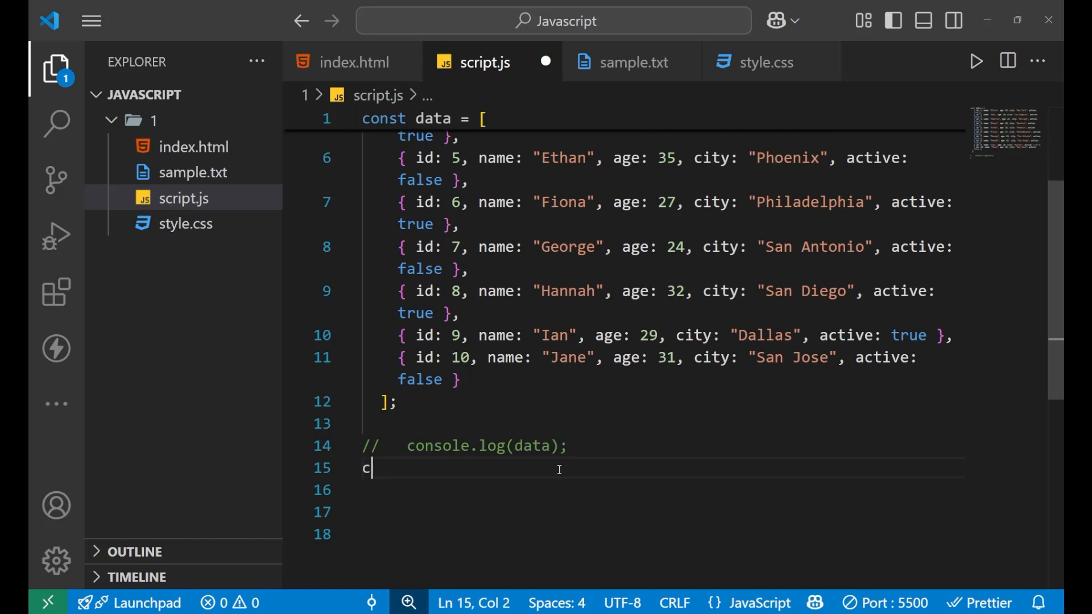
text(onsole.table()
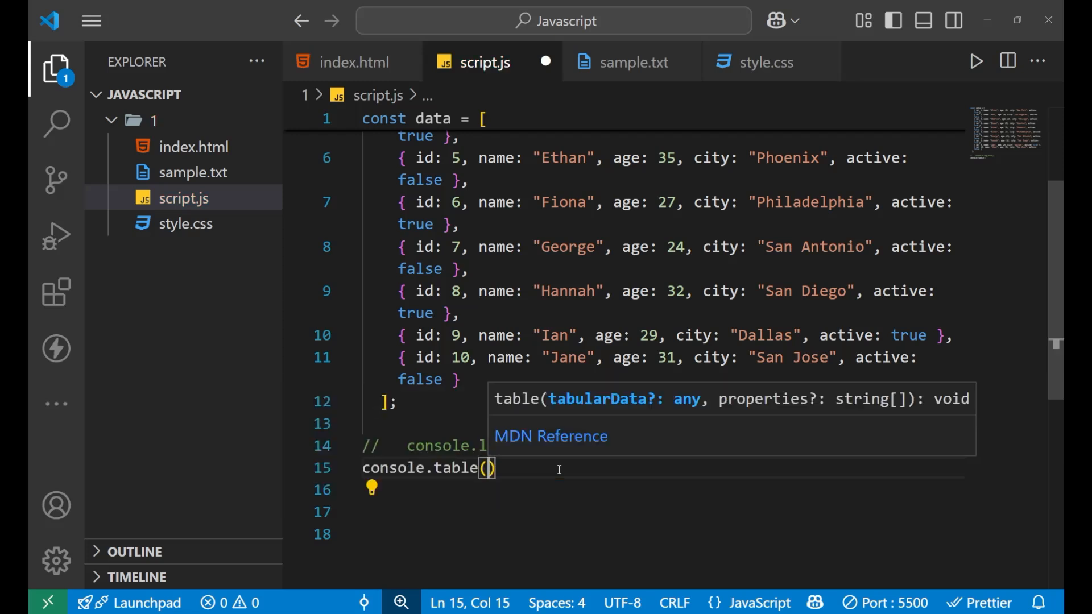
text(data)
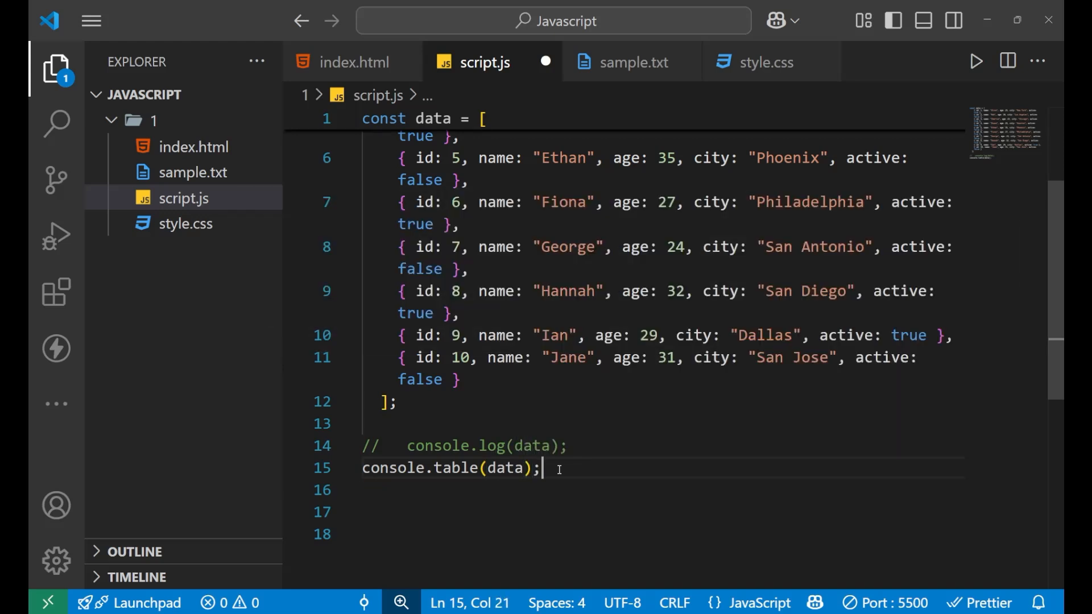
mouse_move(634, 482)
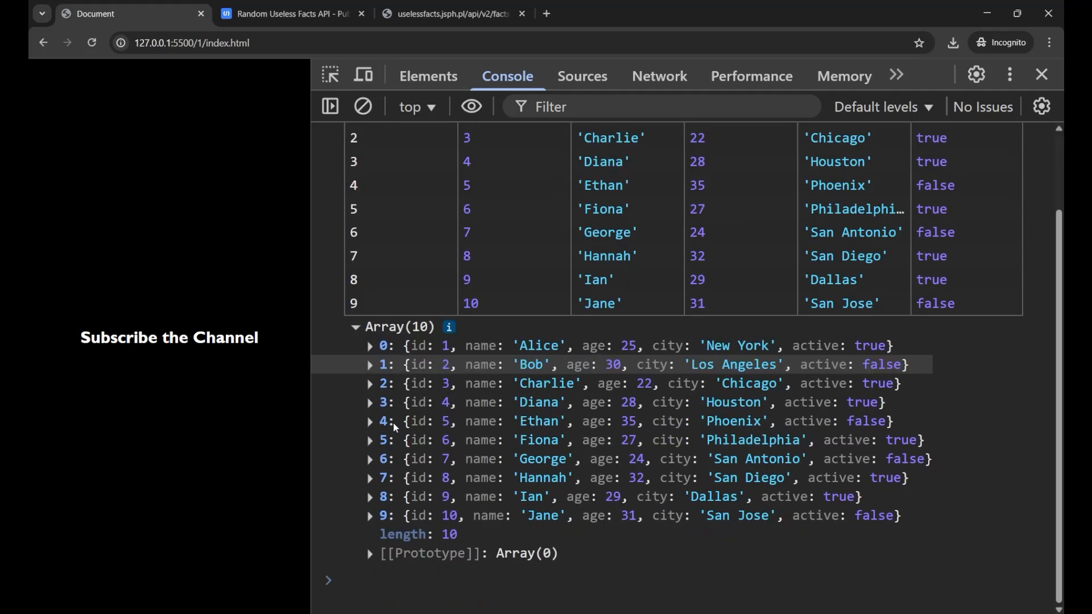
Step: Expand entries 2 (Charlie) and 0 (Alice) below the ten-person console table
click(371, 383)
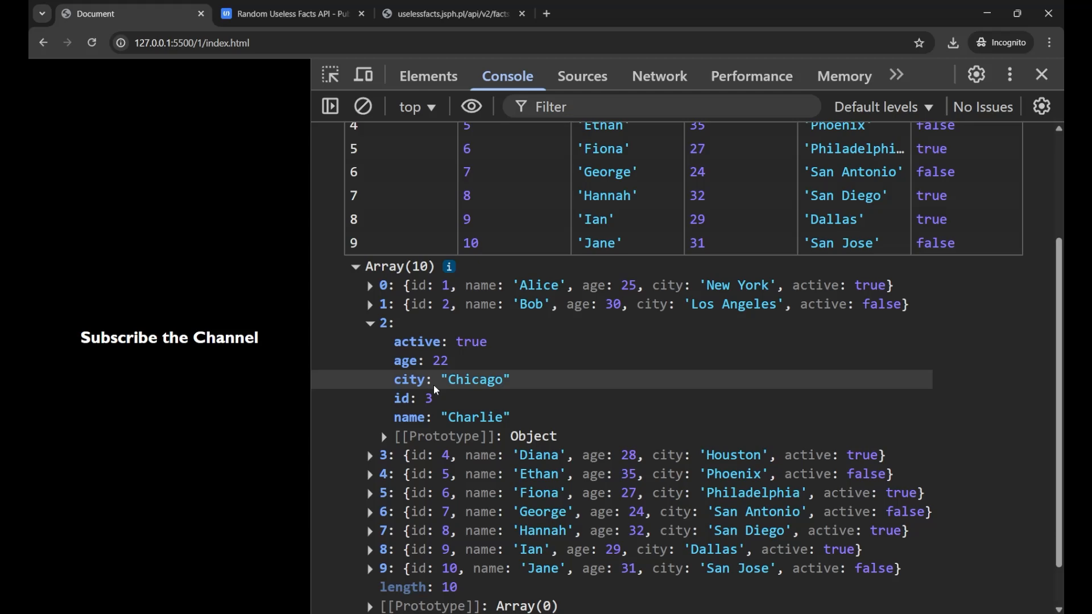
click(370, 285)
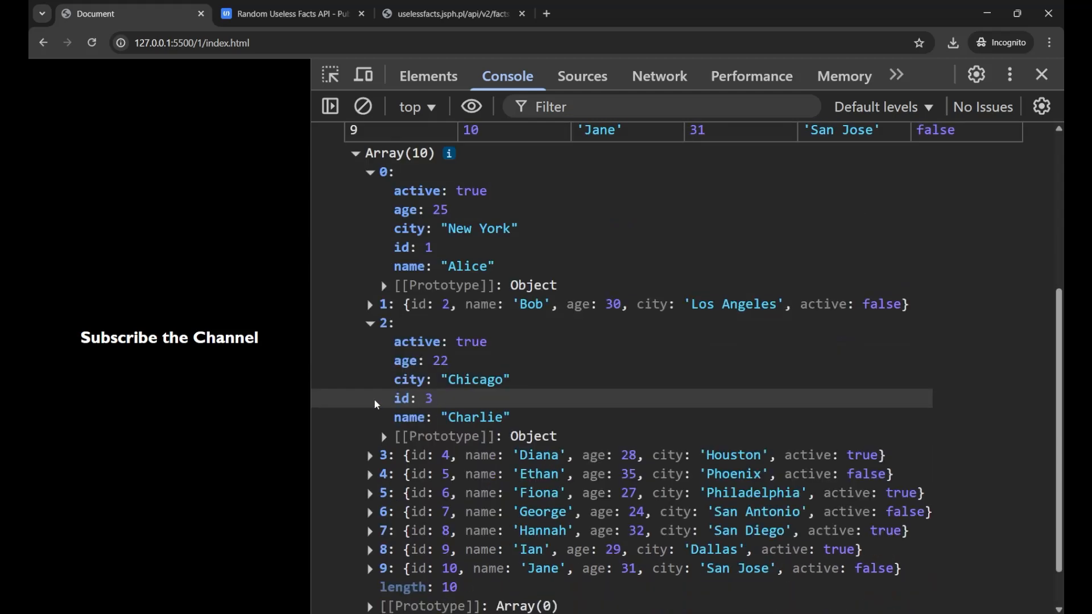
mouse_move(432, 360)
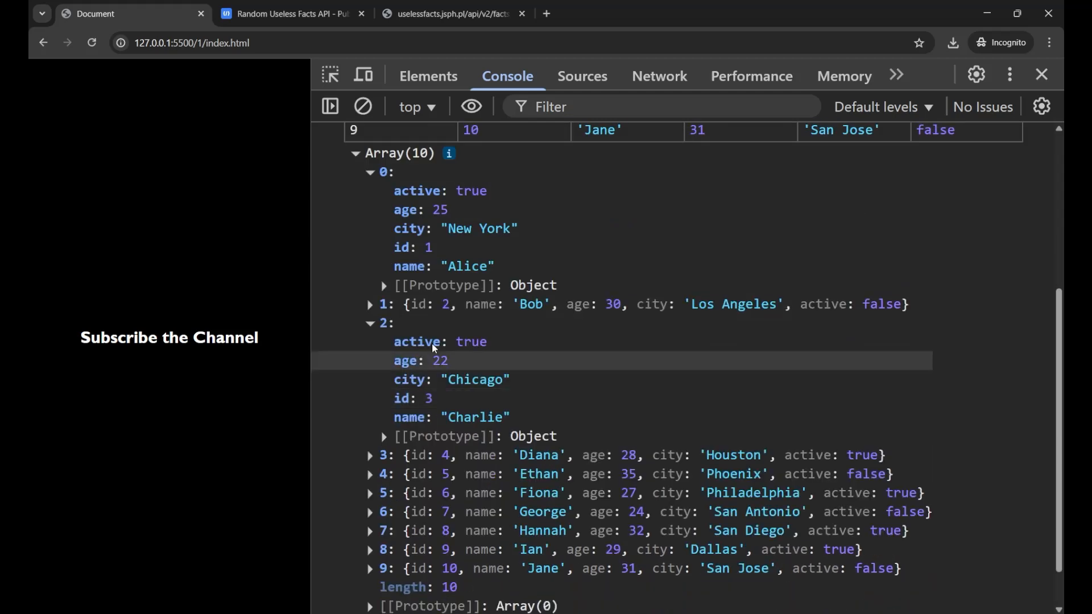
scroll(down, 3)
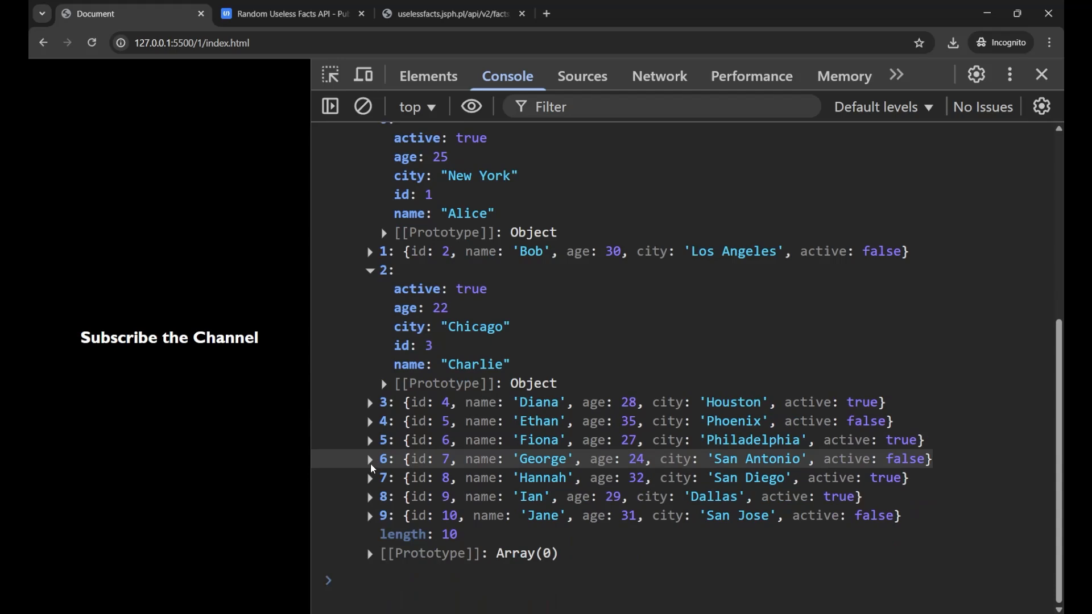
click(371, 440)
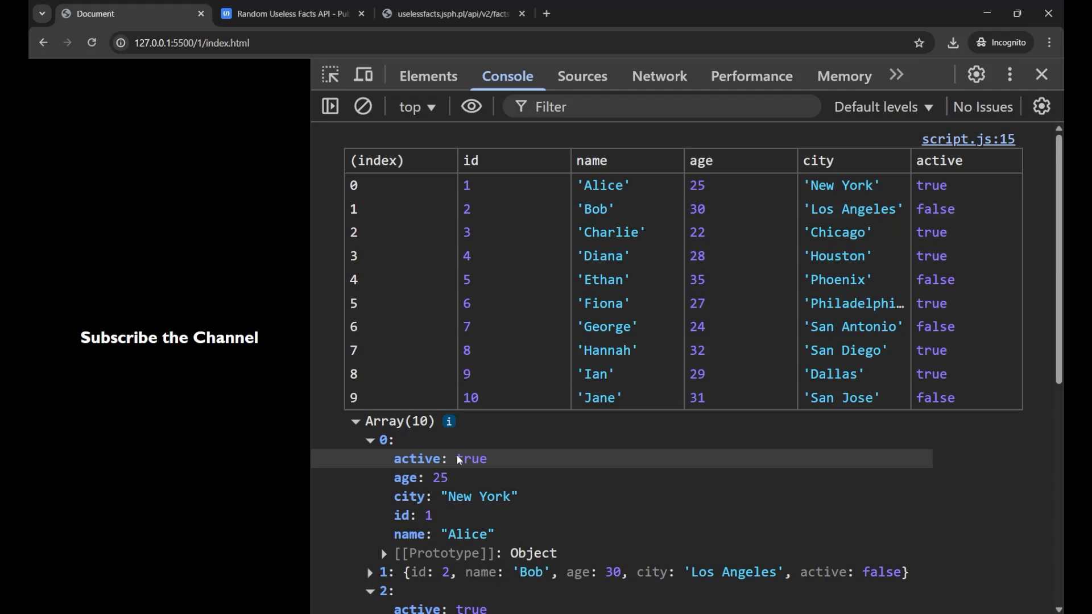
mouse_move(418, 382)
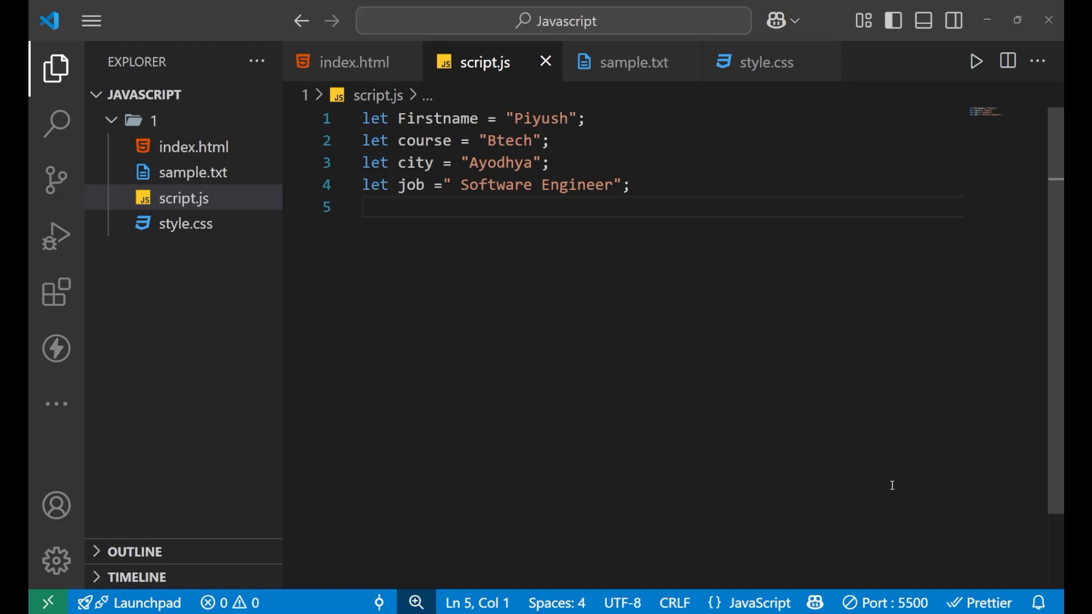
mouse_move(574, 260)
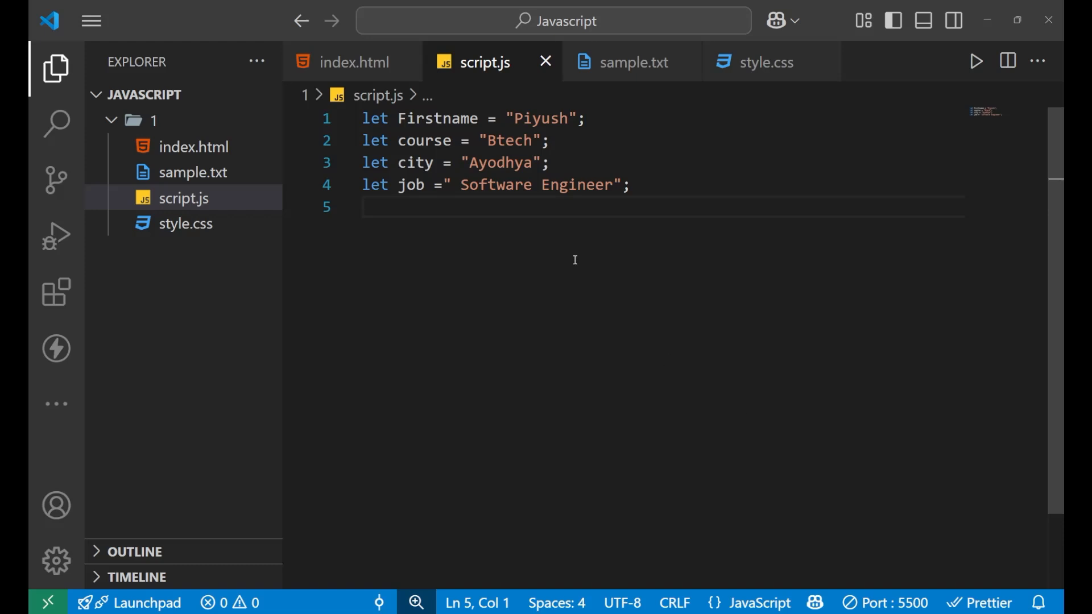
Step: Highlight the Firstname, city and job variable declarations in script.js
double_click(434, 118)
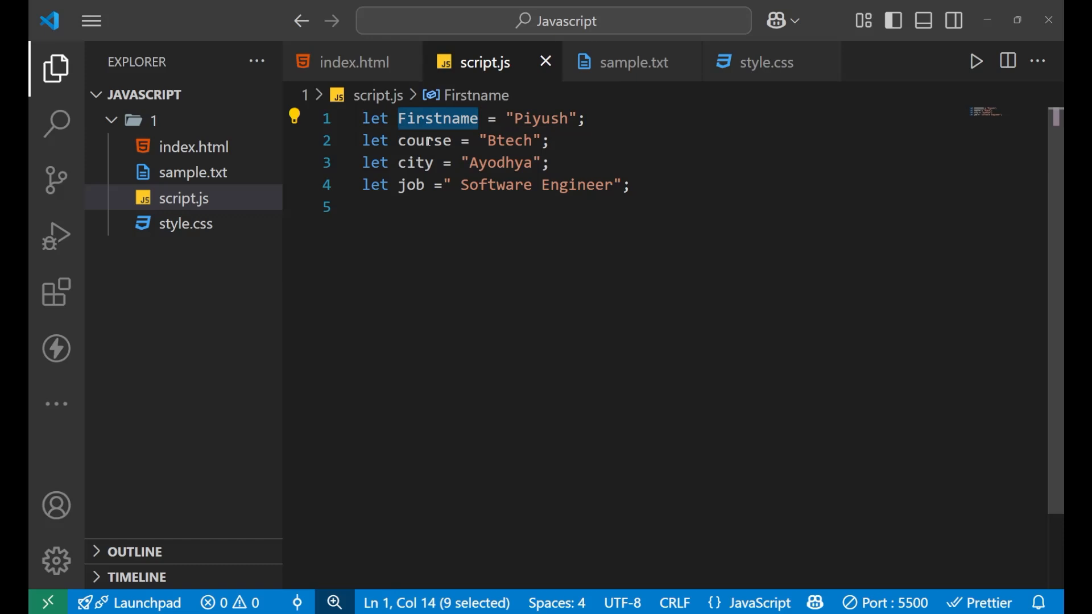
double_click(415, 162)
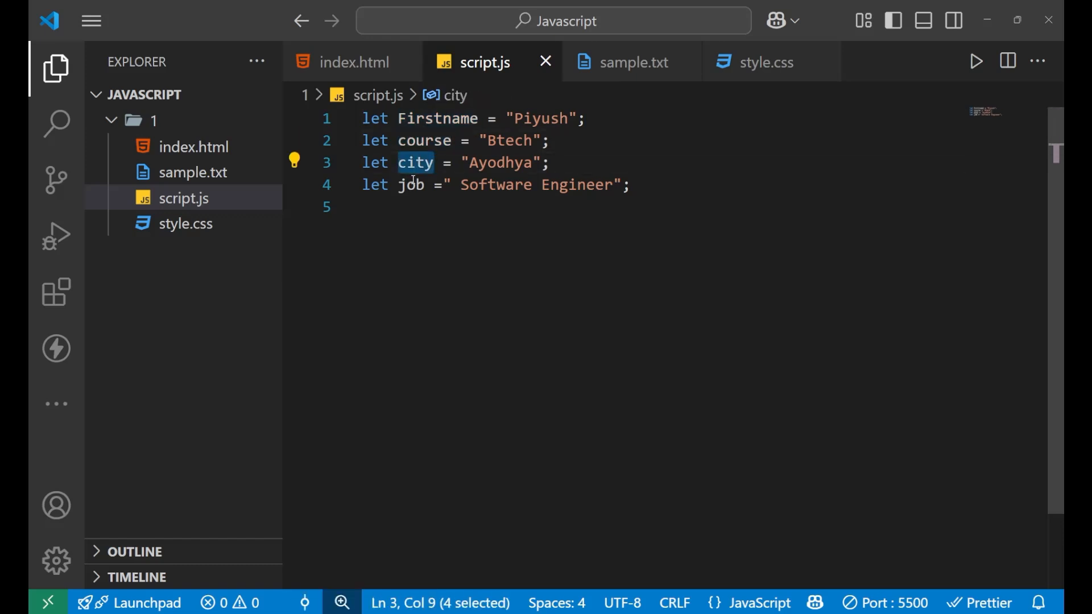
double_click(410, 185)
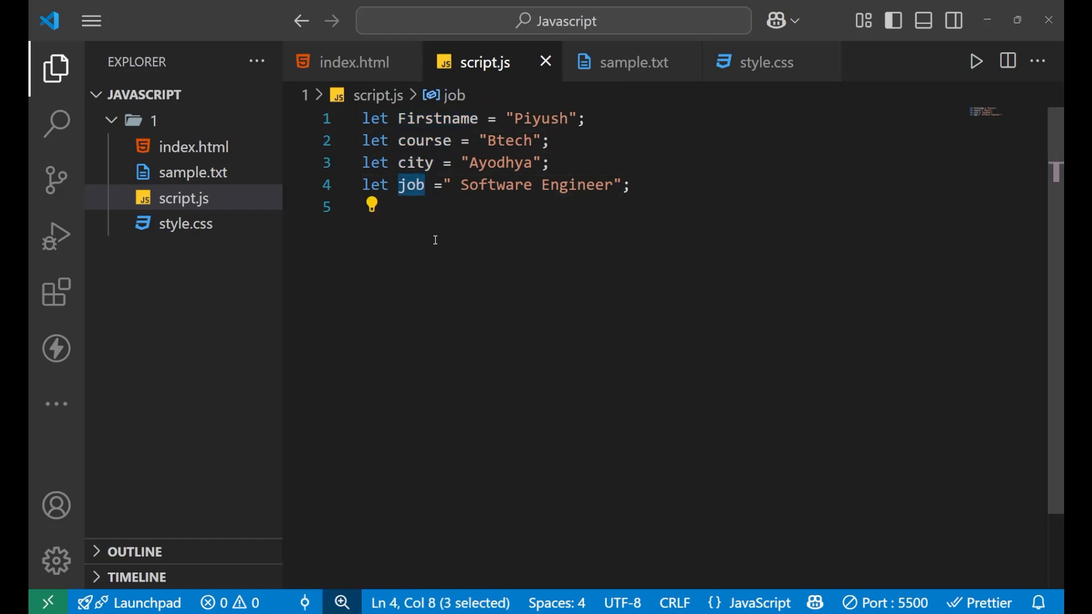
Step: Type console.log(Firstname,course,city,job); using autocomplete for the names
text(cno)
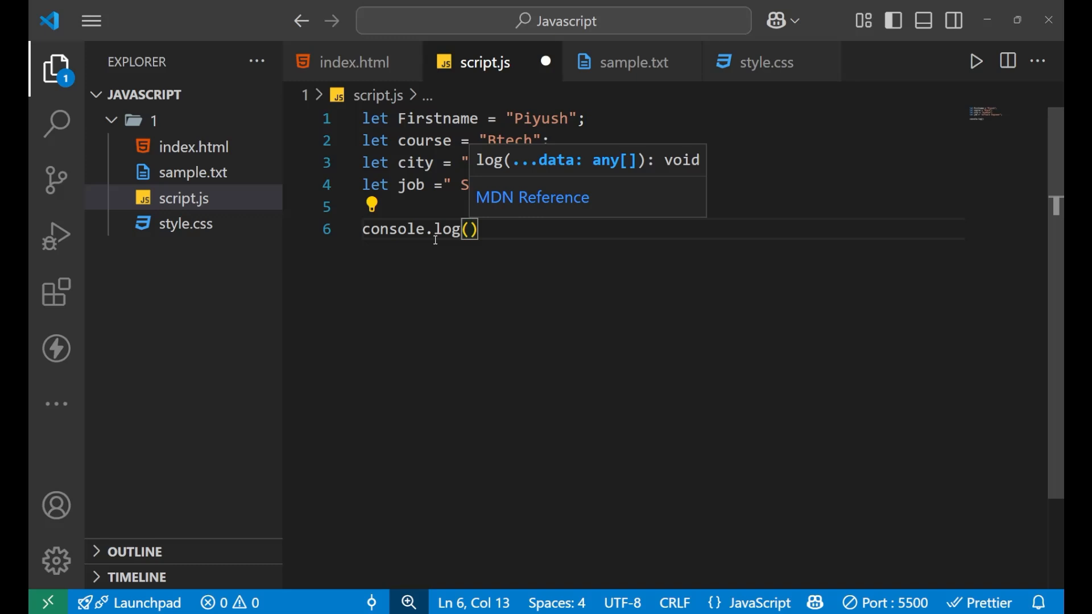
text(f)
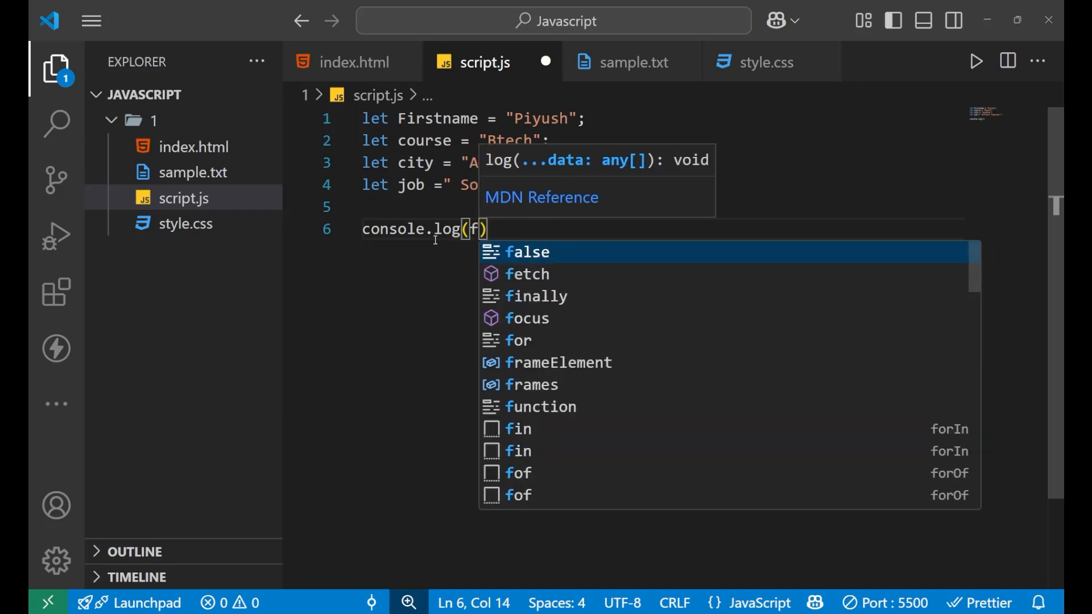
text(irstname)
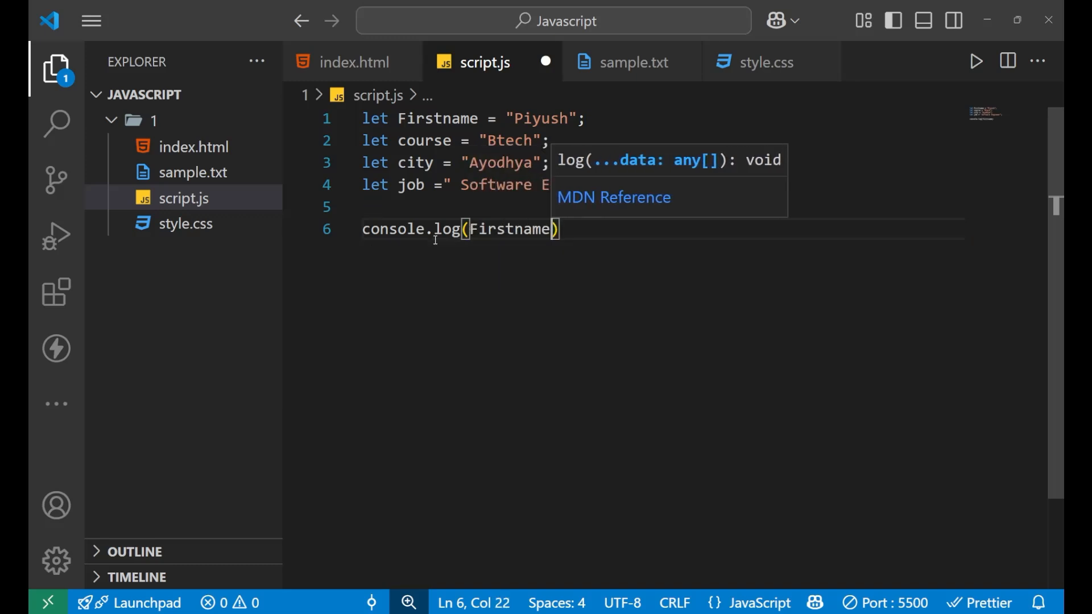
text(,course)
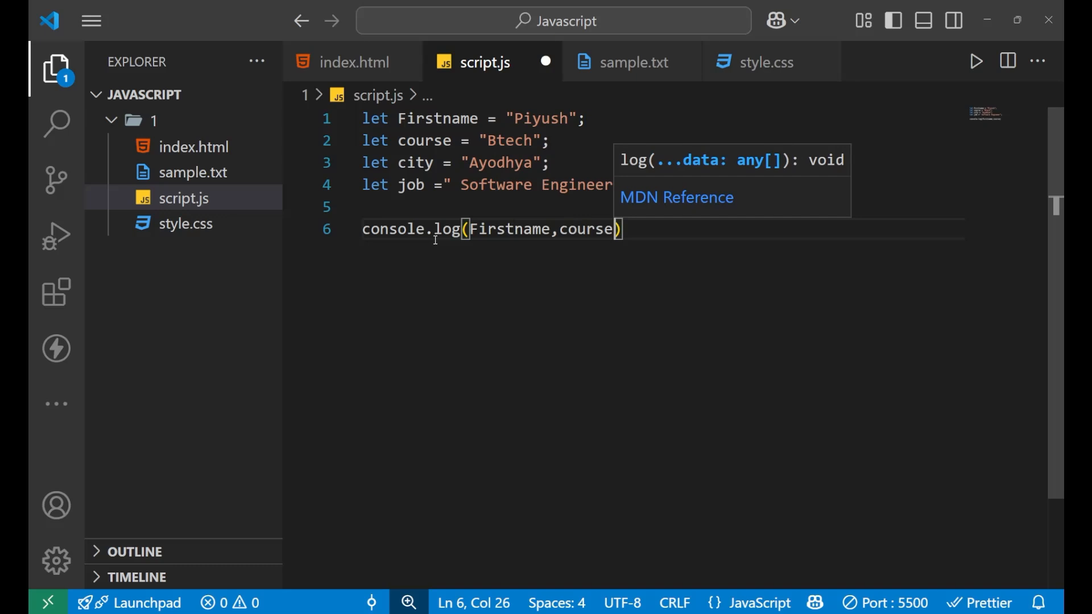
text(,city,job)
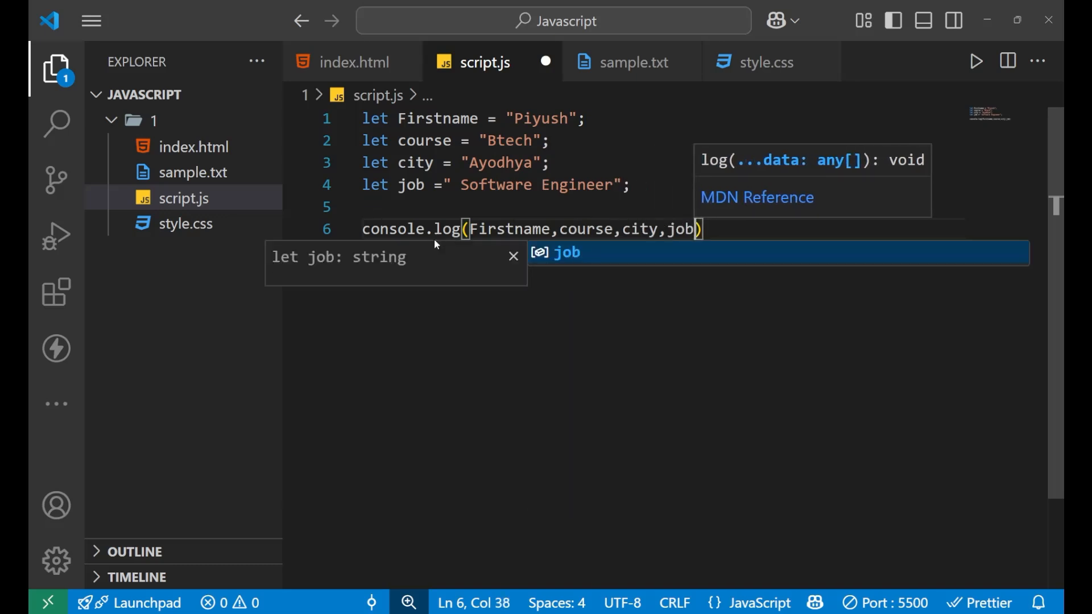
text(;)
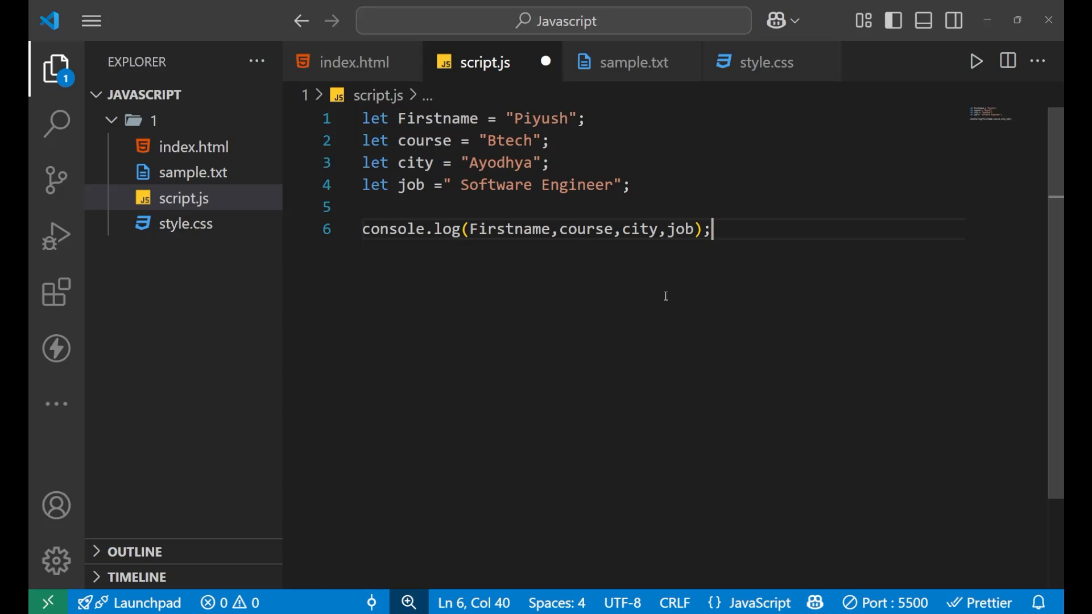
Step: Confirm Chrome's console prints 'Piyush Btech Ayodhya Software Engineer' as plain values
key(alt+tab)
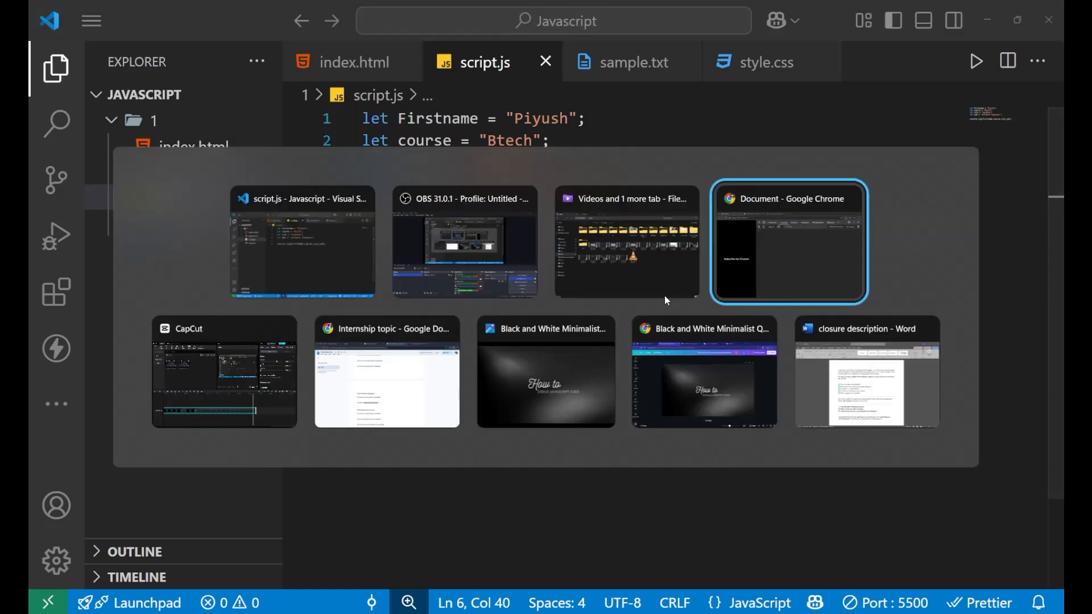
click(787, 241)
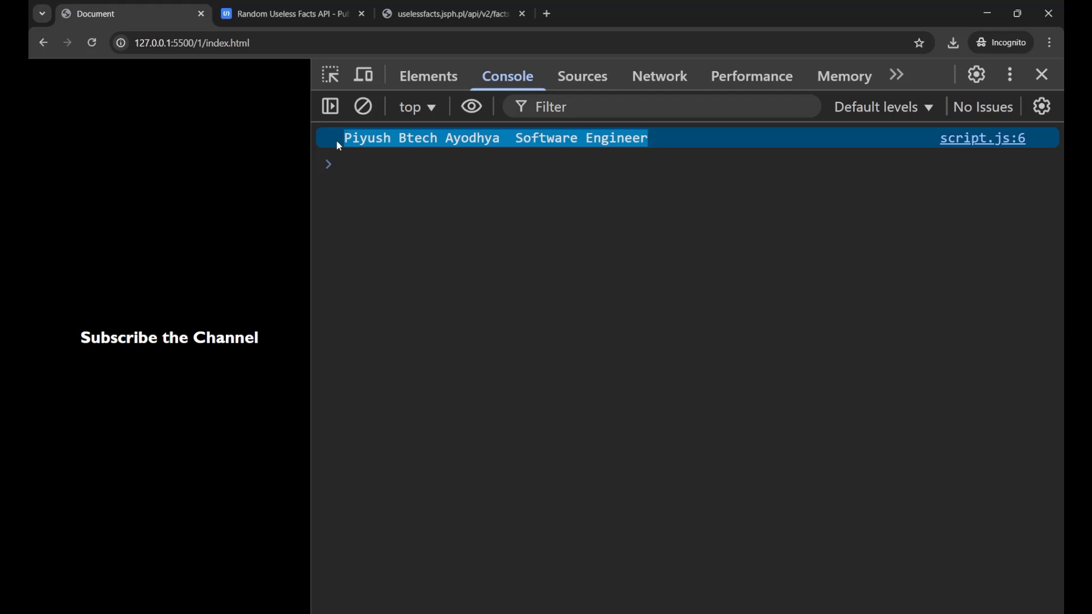
double_click(367, 137)
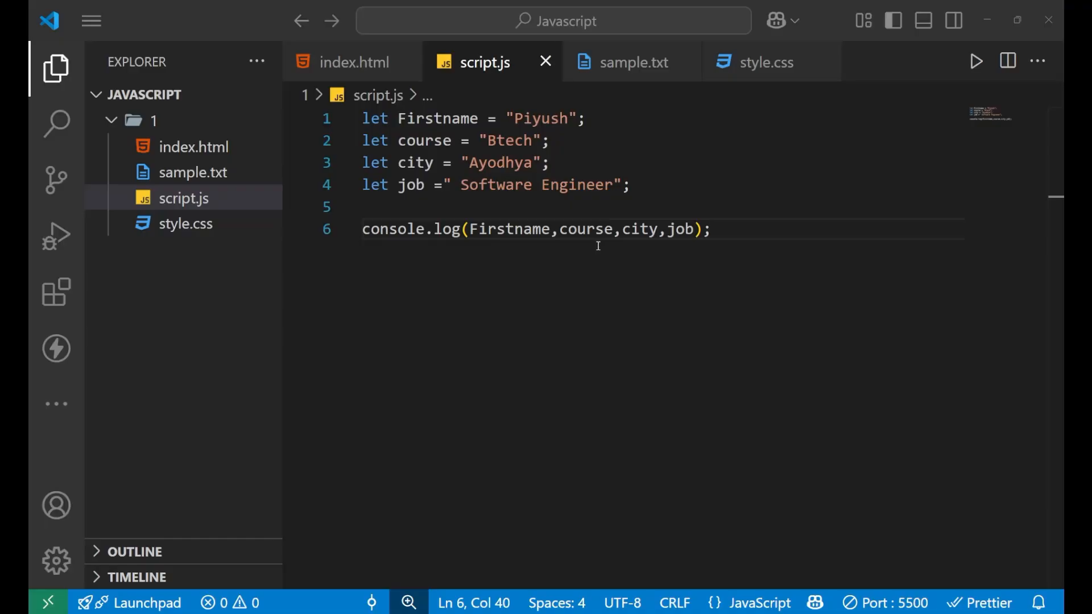
Step: Wrap the four console.log arguments in braces so they log as one object
double_click(509, 229)
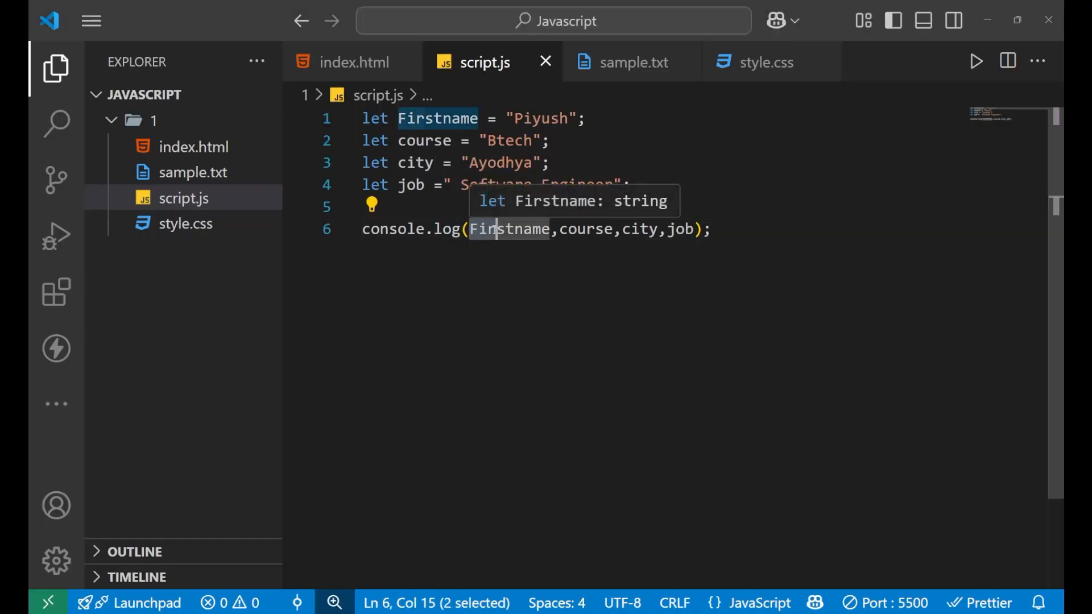
drag(471, 229, 695, 230)
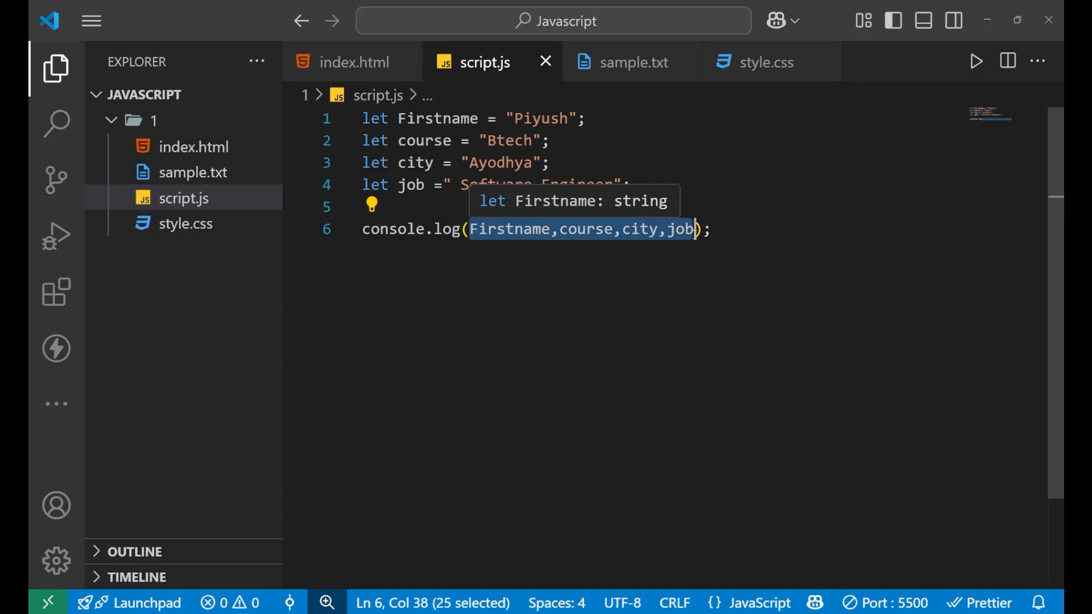
text({)
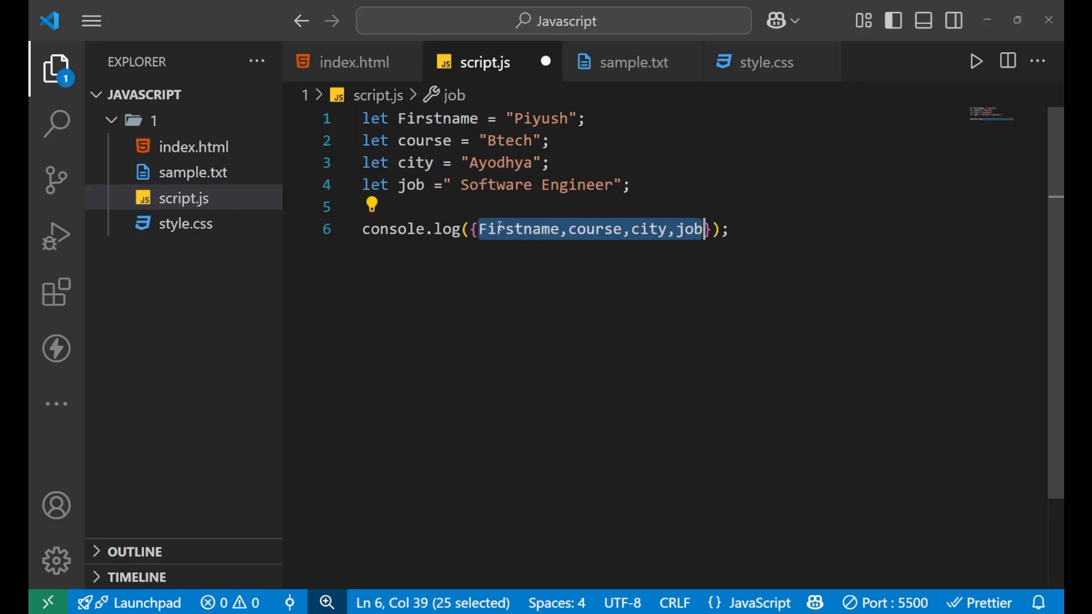
Step: Expand the logged object in Chrome DevTools to see its labelled properties
click(496, 230)
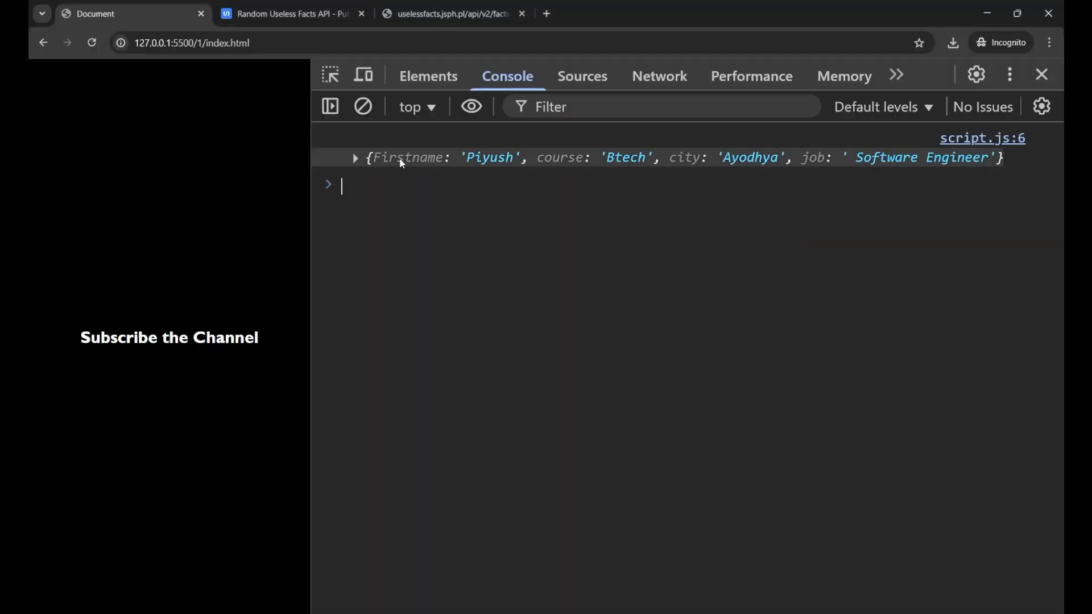
click(354, 158)
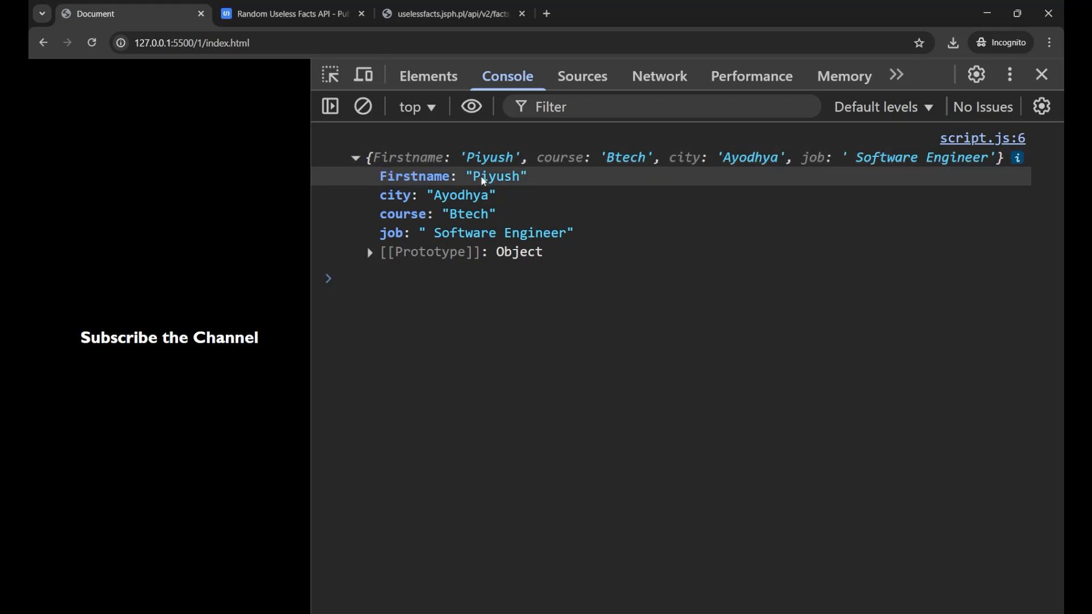
double_click(500, 176)
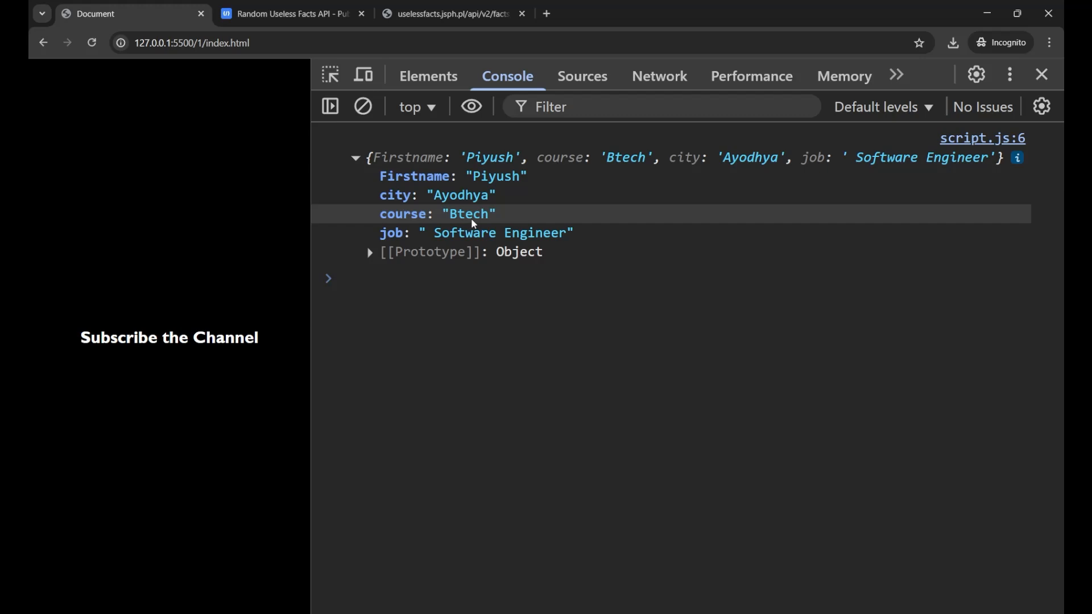
drag(435, 232, 540, 251)
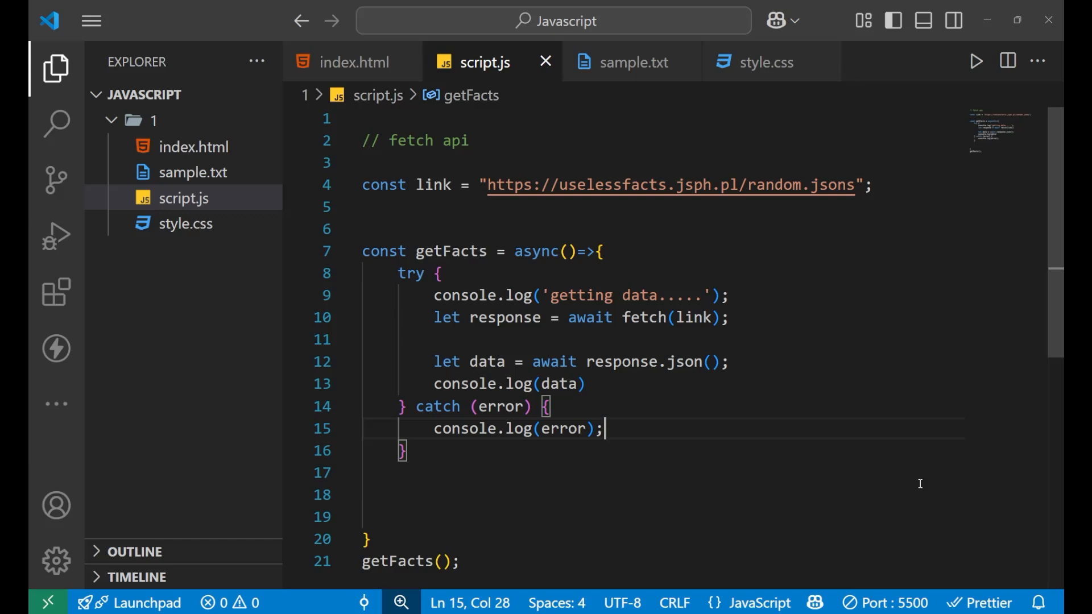
mouse_move(546, 239)
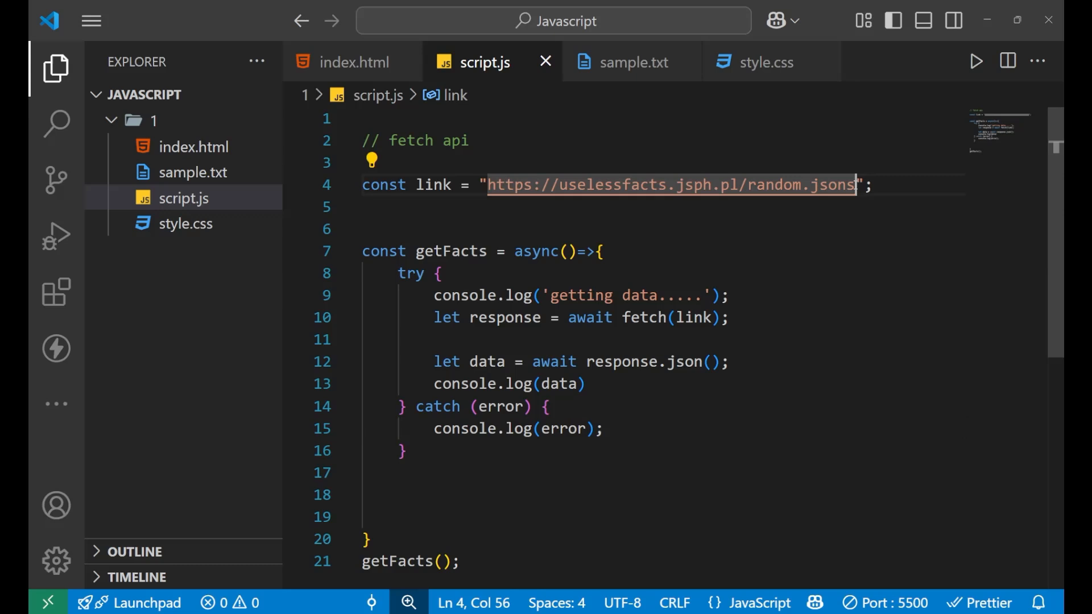
Step: Remove the extra 's' so the link ends in random.json, save, and view the fact object
key(Backspace)
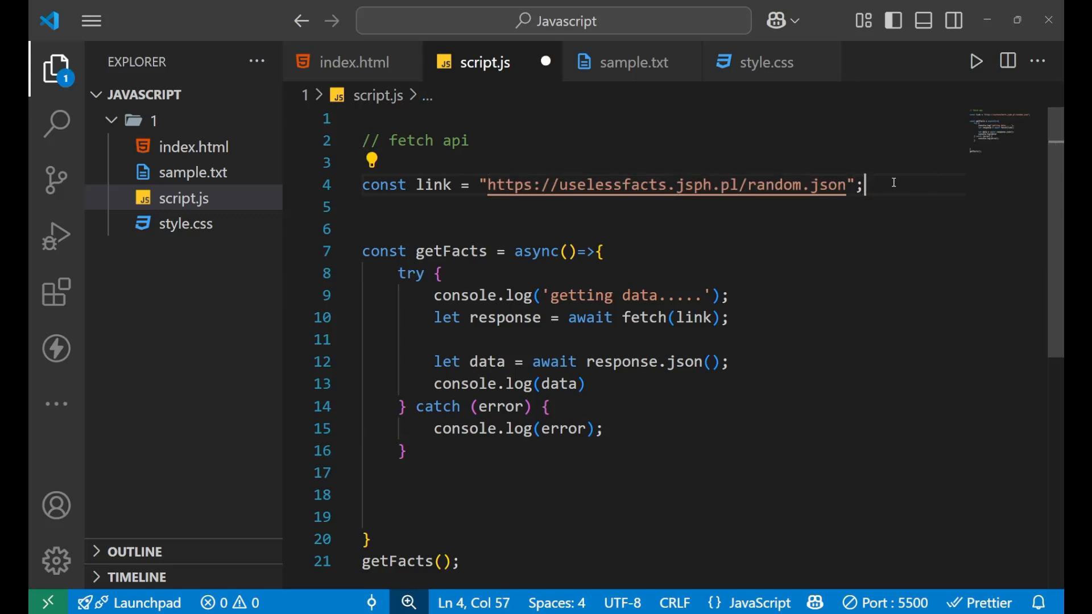
mouse_move(601, 462)
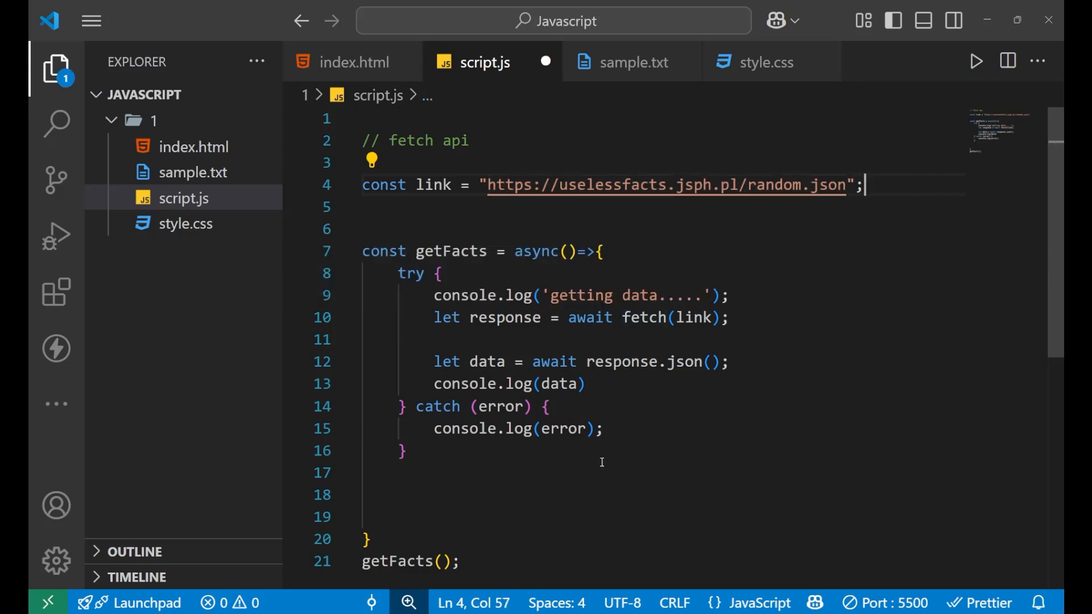
key(alt+tab)
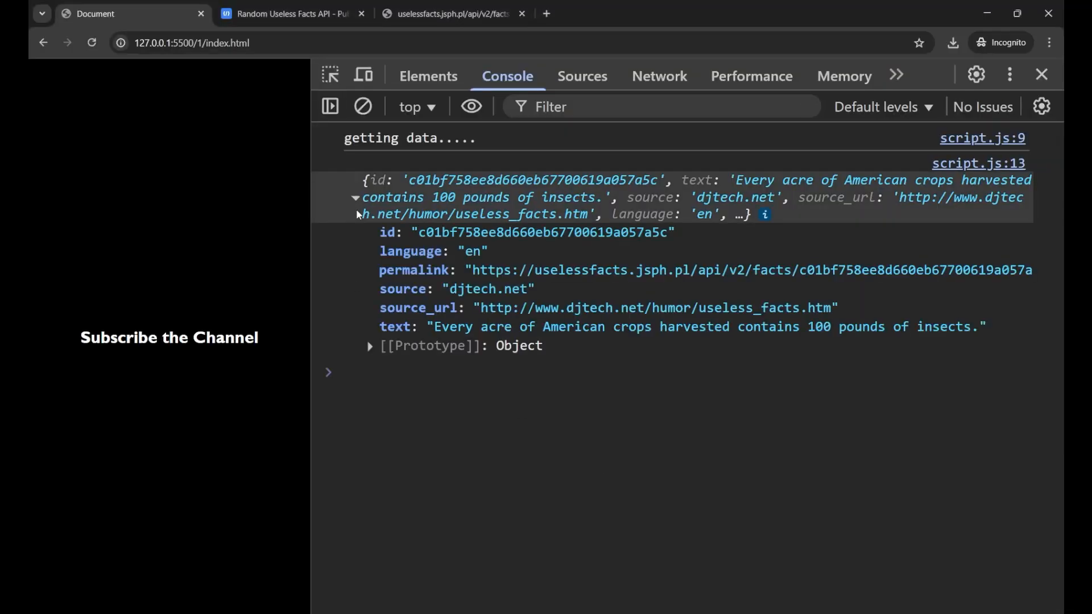
drag(379, 232, 651, 326)
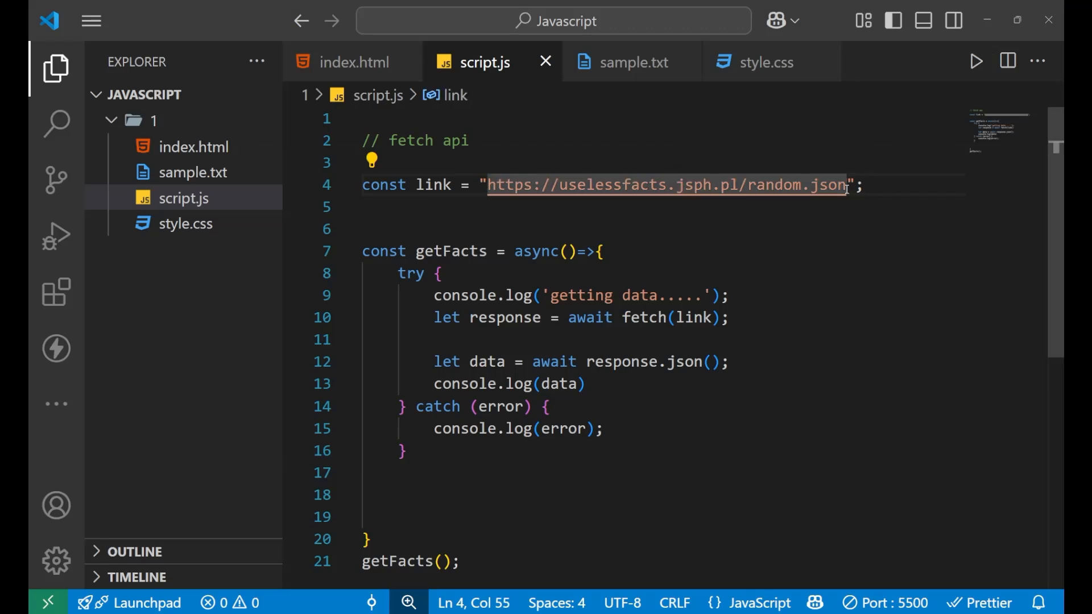
Step: Add an 's' so the link ends in random.jsons, review the try/catch, and save
text(s)
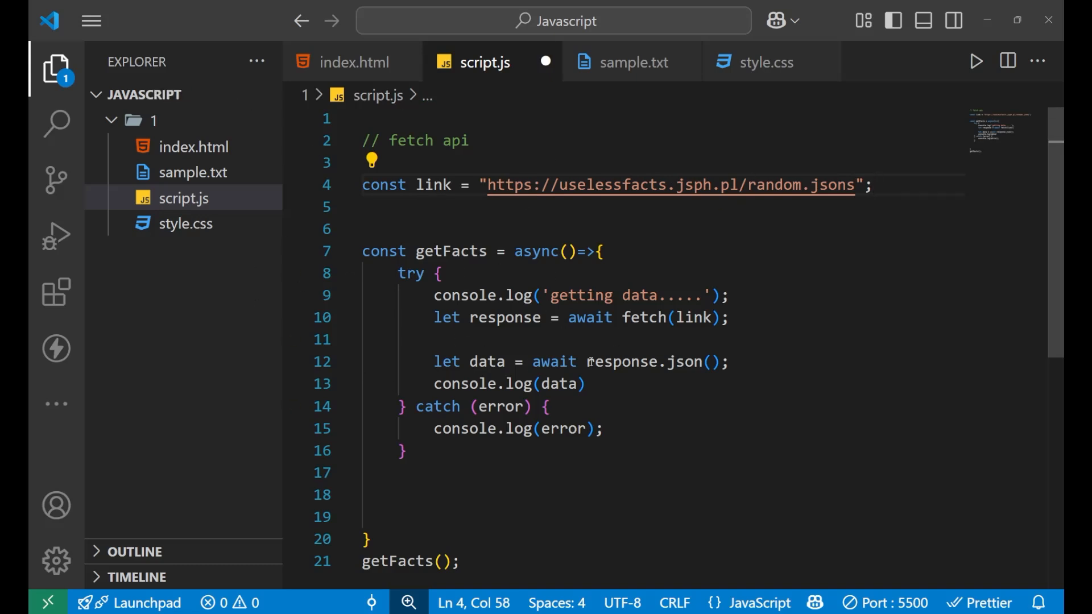
double_click(537, 251)
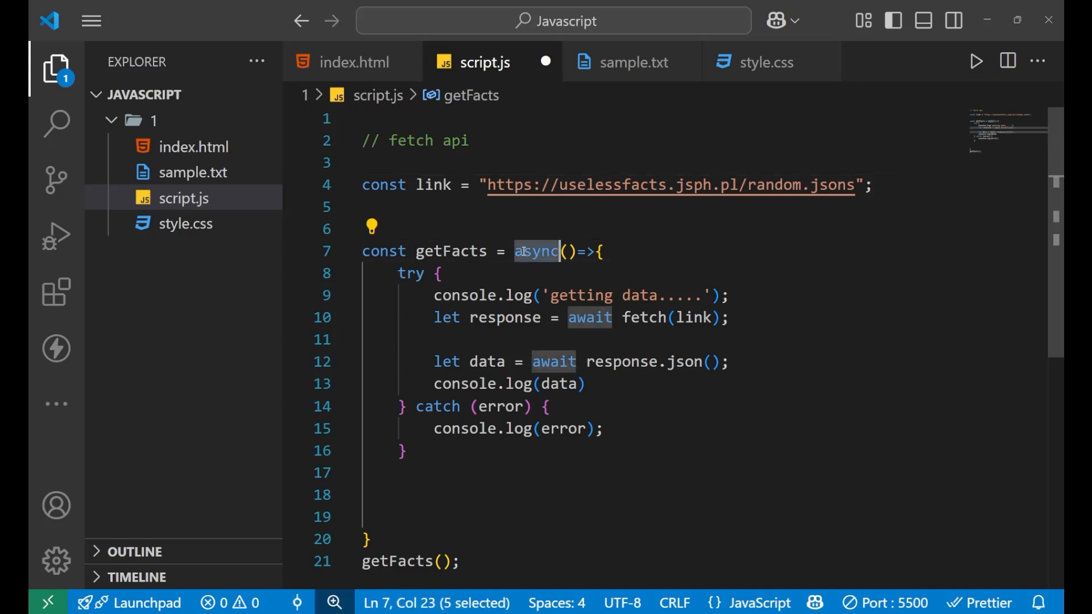
double_click(410, 273)
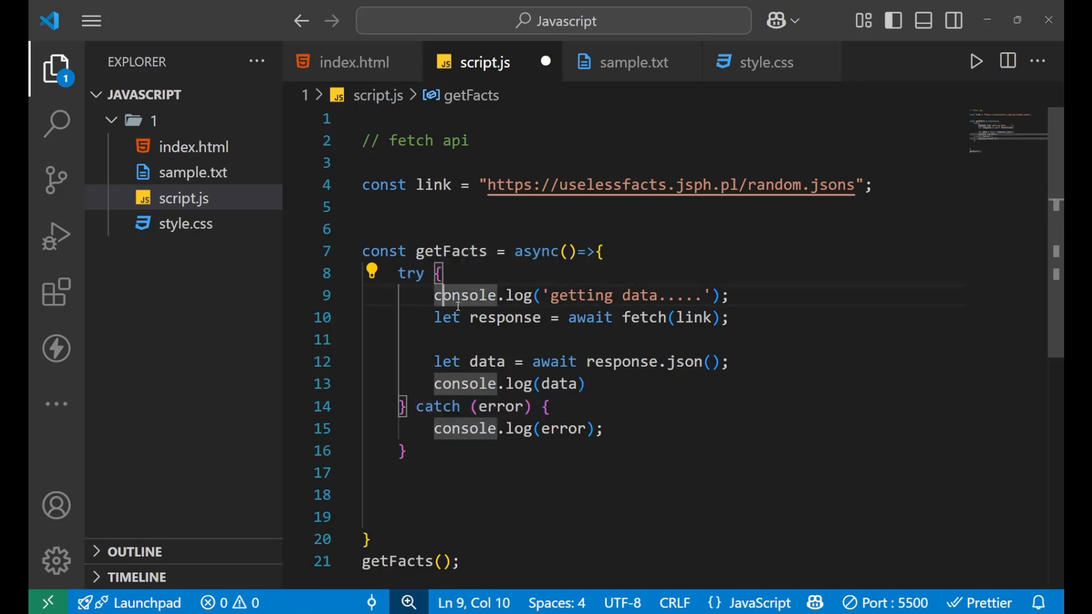
drag(434, 295, 587, 384)
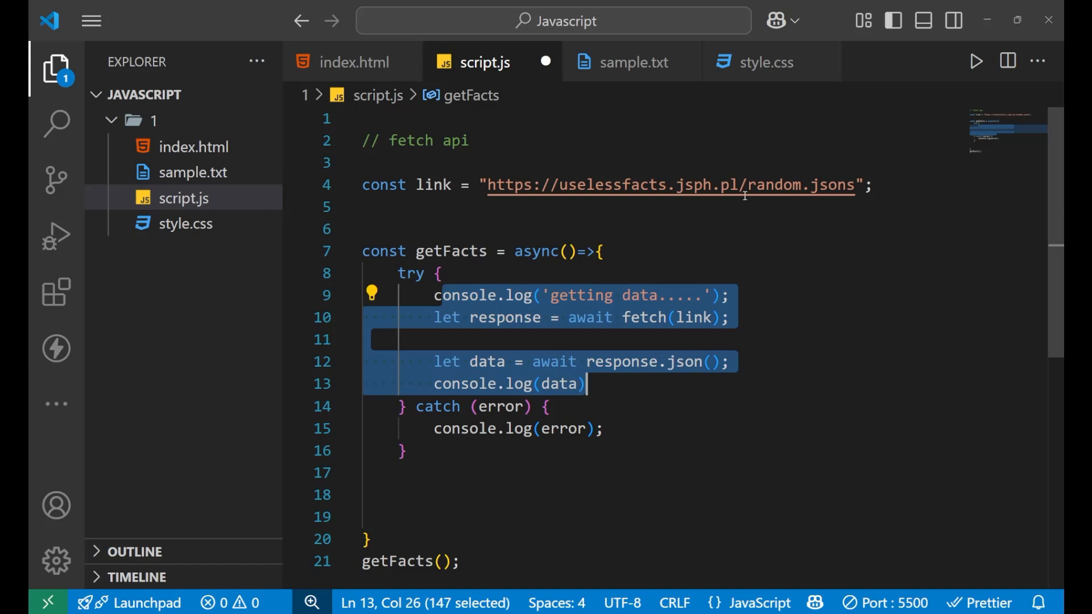
click(675, 317)
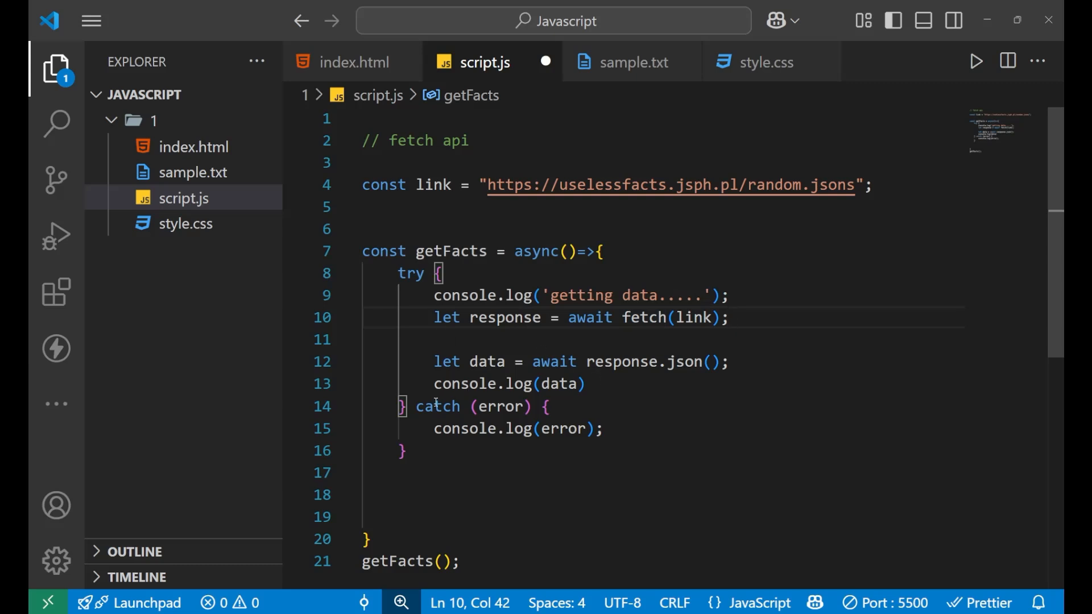
double_click(437, 407)
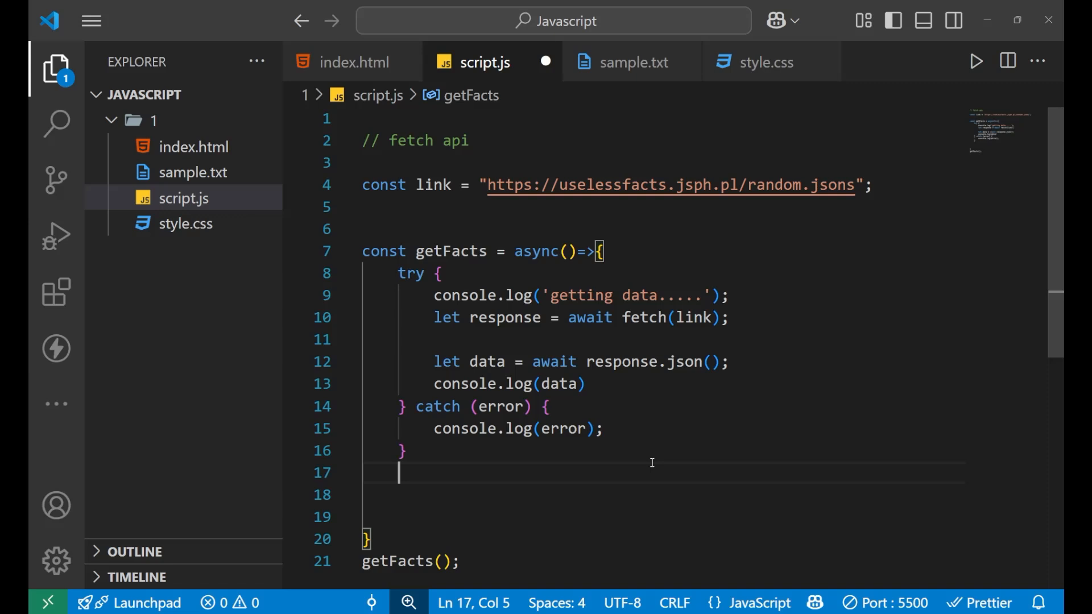
key(alt+tab)
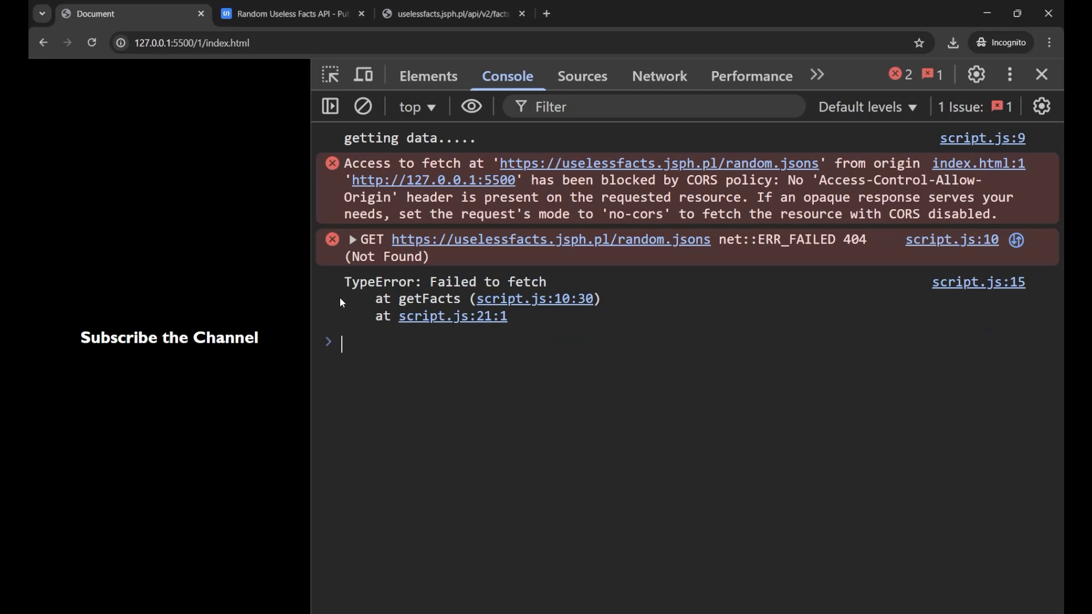
Step: Read the CORS block, 404 Not Found and caught 'Failed to fetch' TypeError in the console
drag(343, 282, 529, 323)
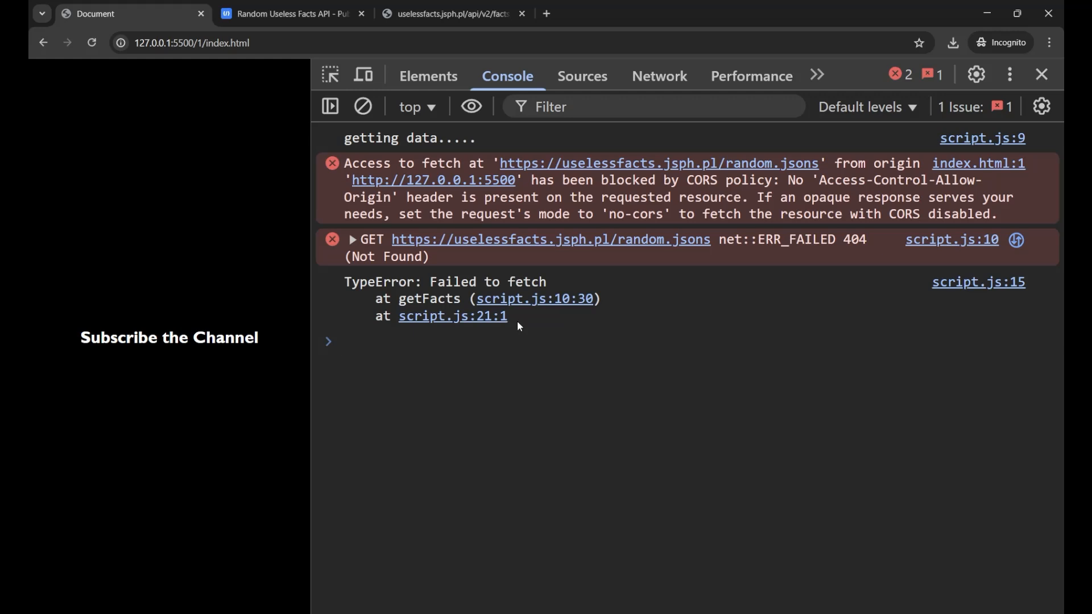
click(341, 341)
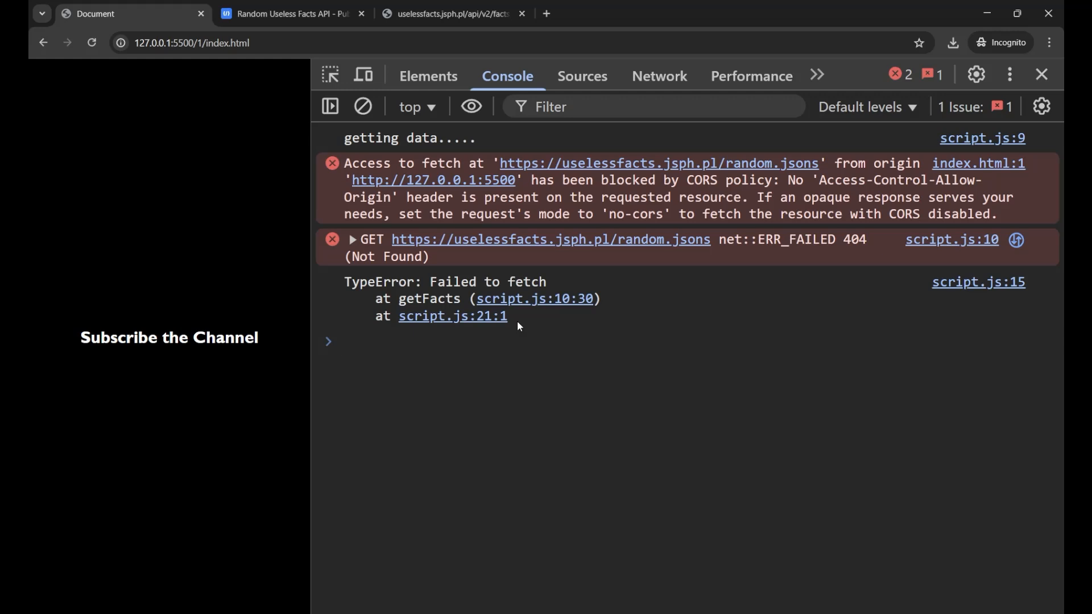
click(341, 341)
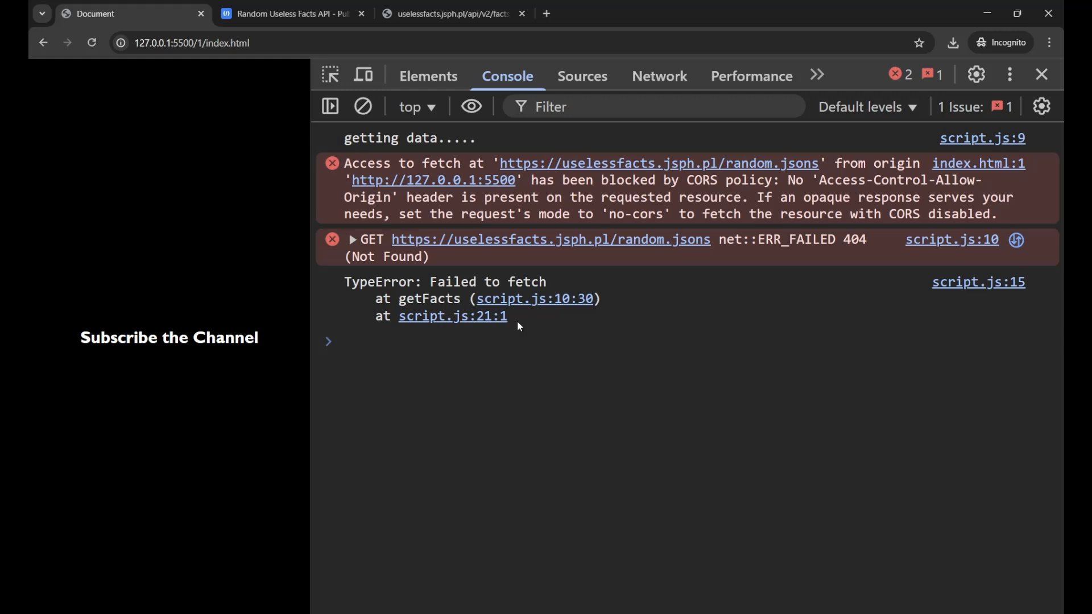
click(341, 341)
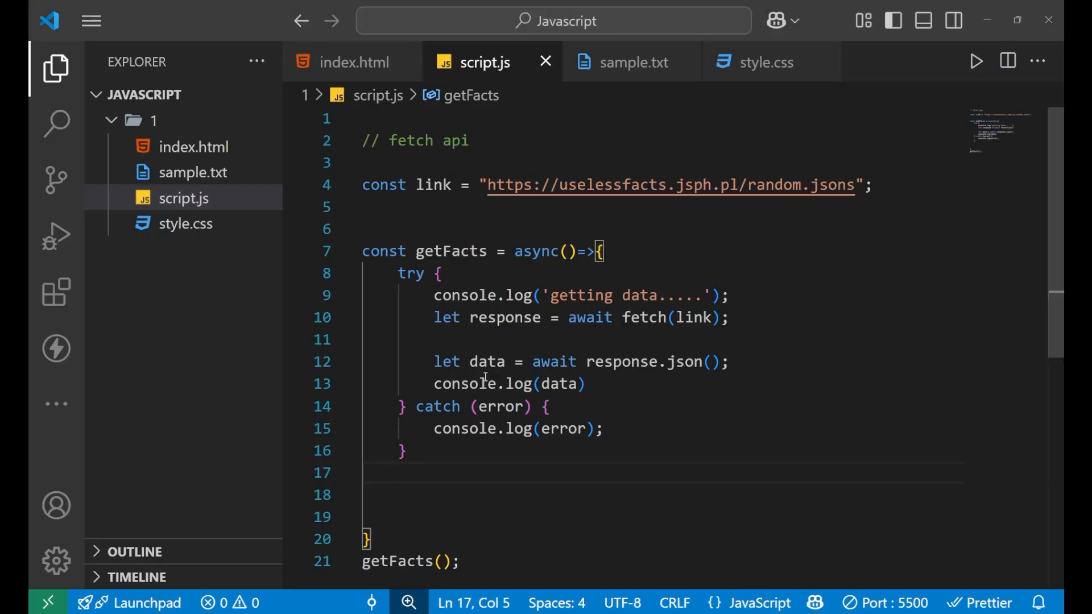
mouse_move(463, 429)
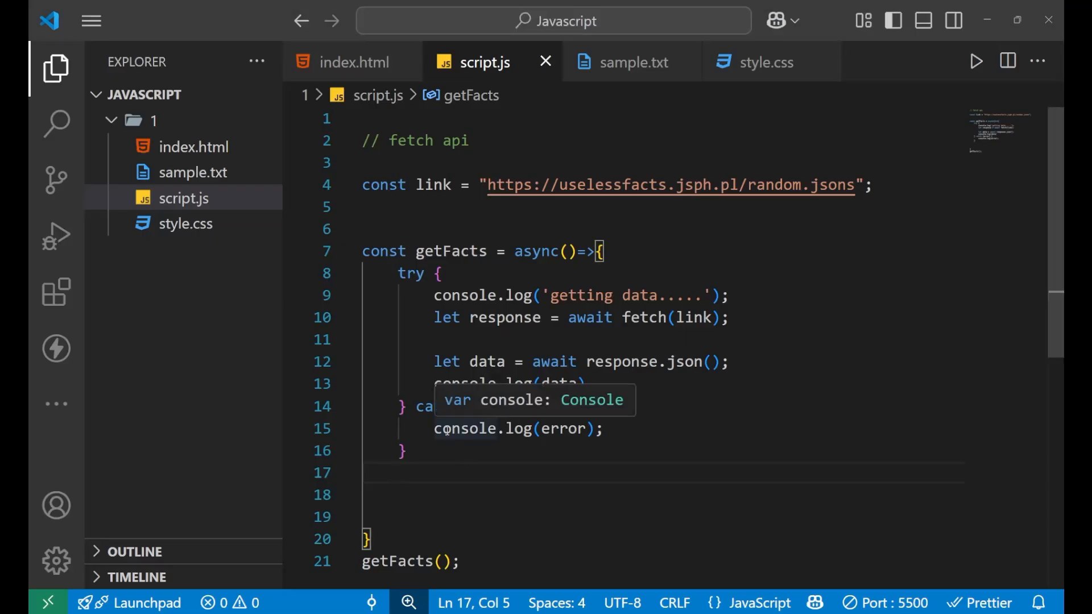
Step: Change the catch block's console.log to console.error and confirm the TypeError displays red in DevTools
double_click(518, 429)
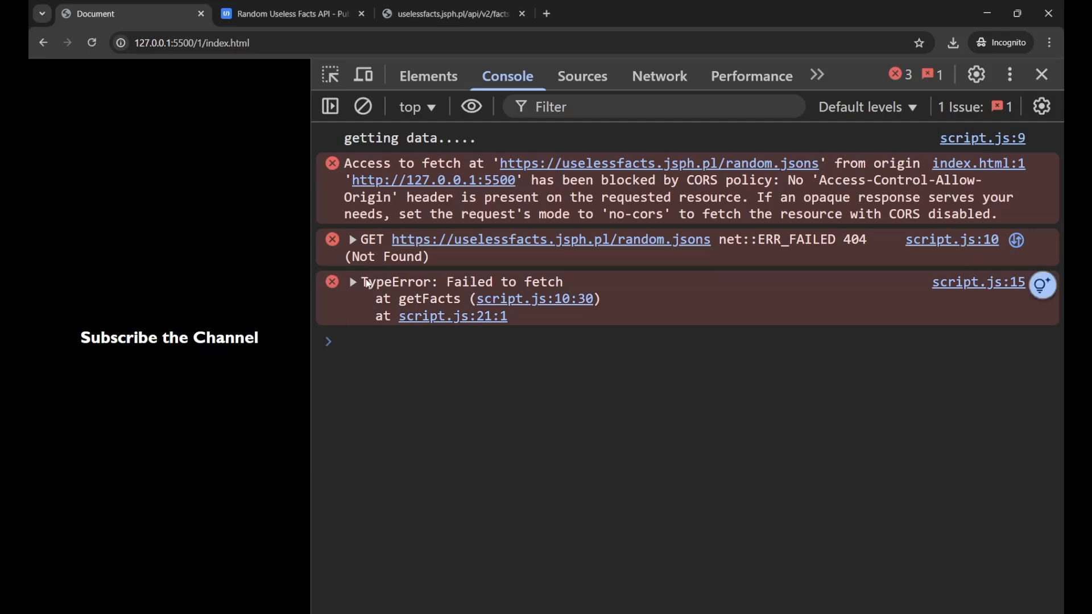
drag(362, 281, 509, 315)
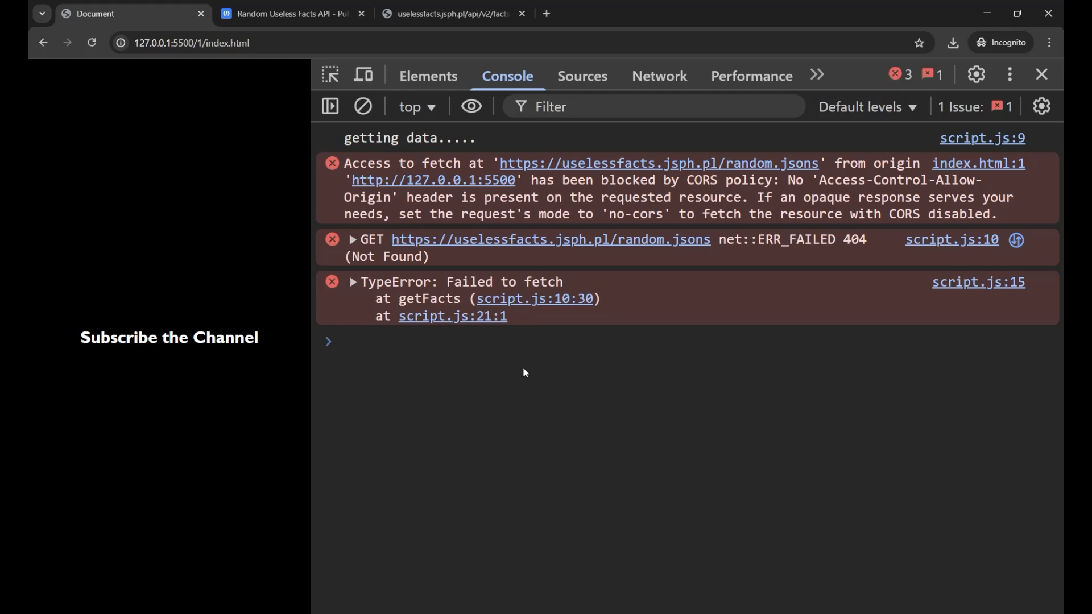
click(341, 341)
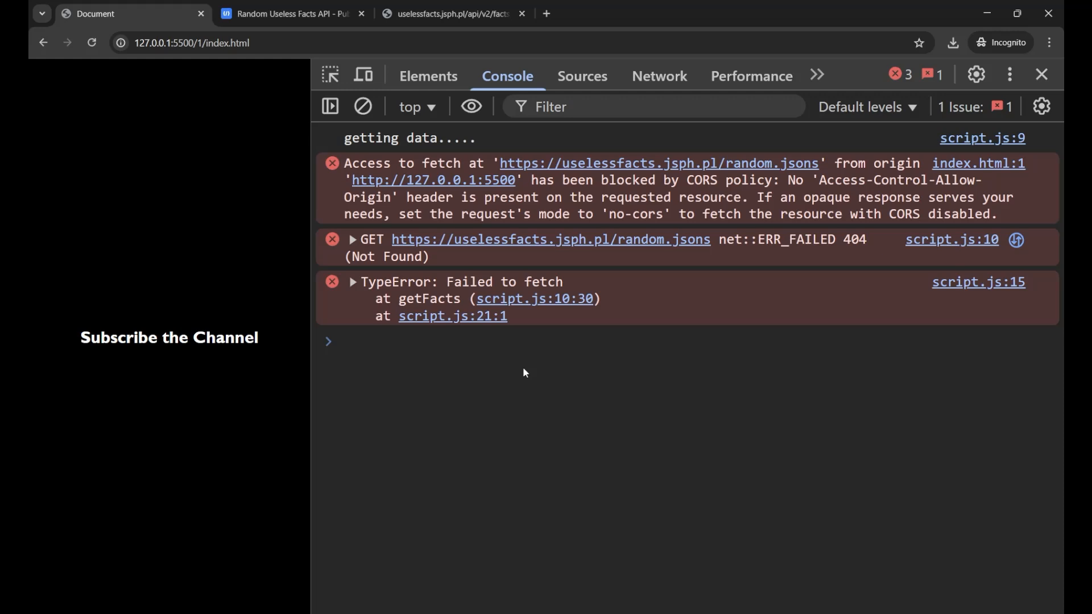
click(341, 342)
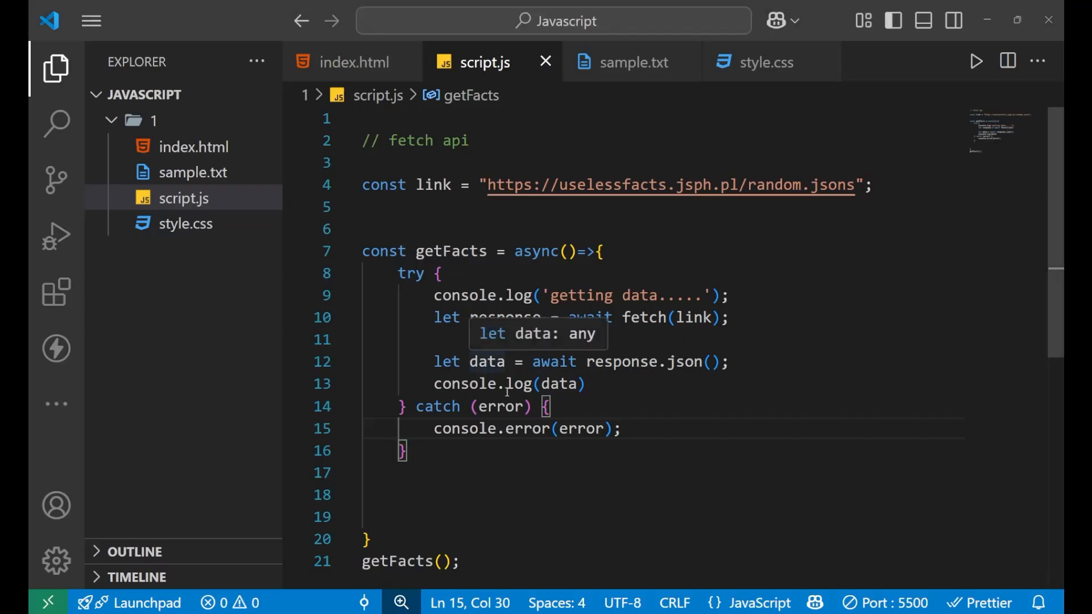
double_click(526, 428)
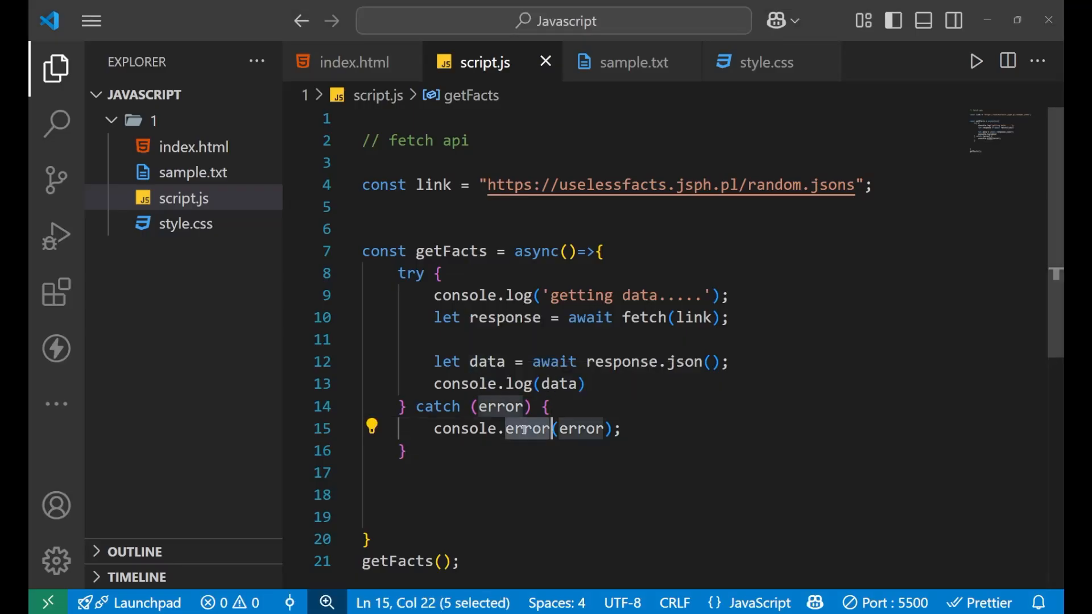